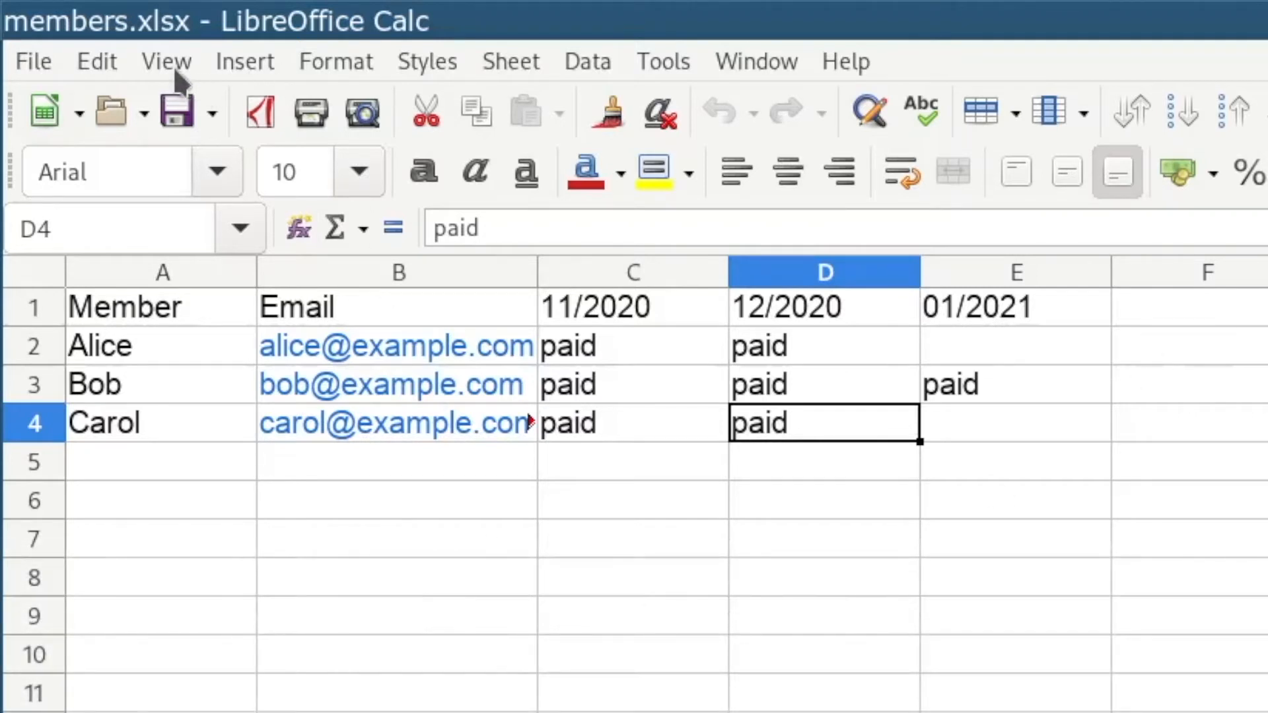
pyautogui.moveTo(497, 656)
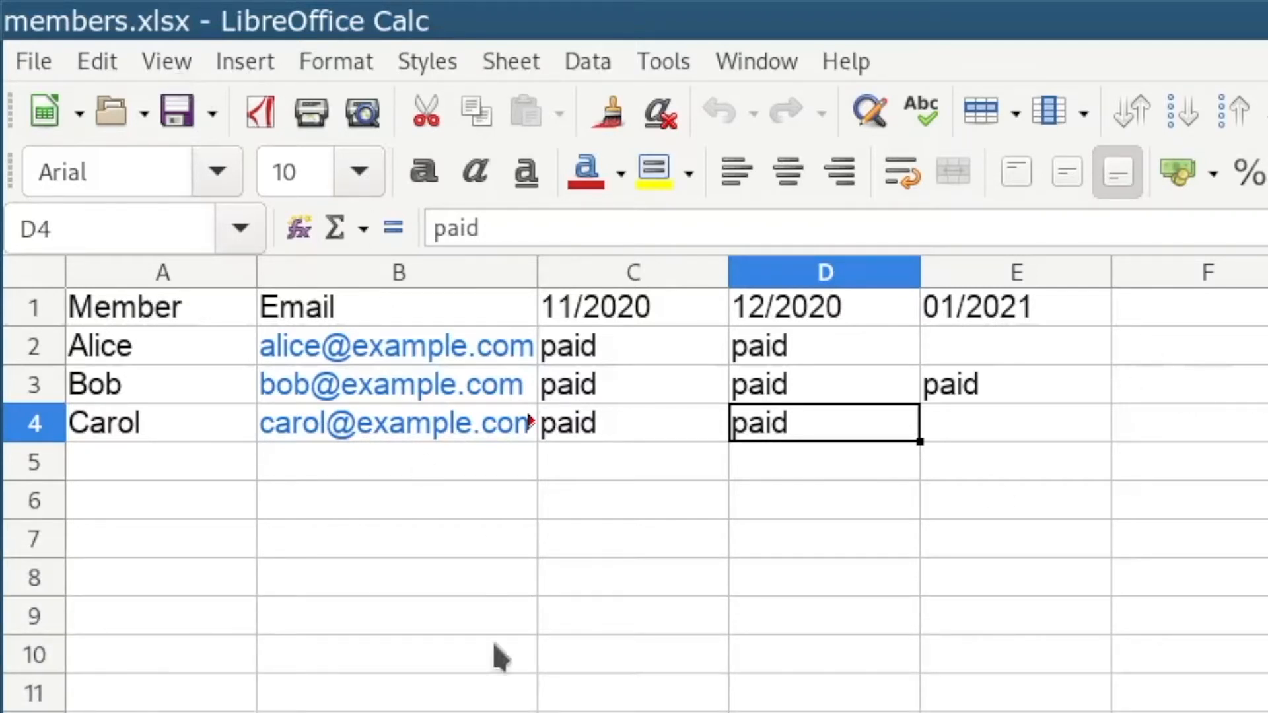
pyautogui.moveTo(324, 566)
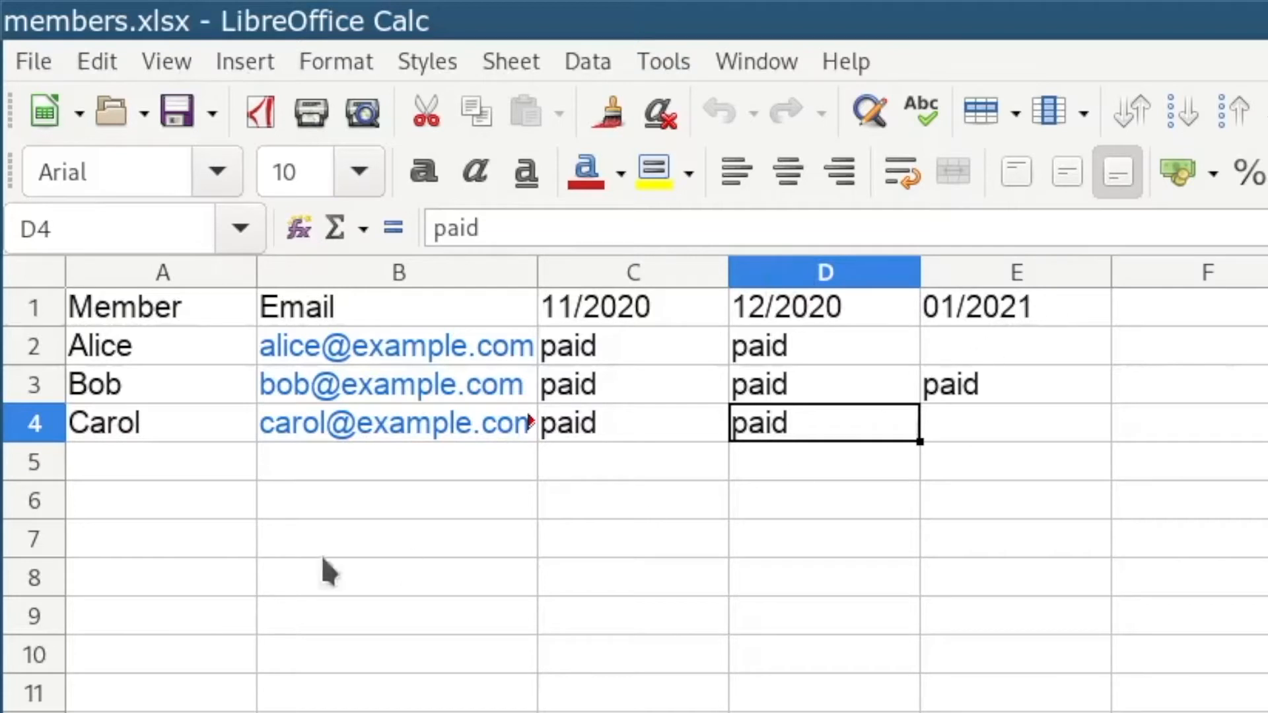
pyautogui.moveTo(158, 469)
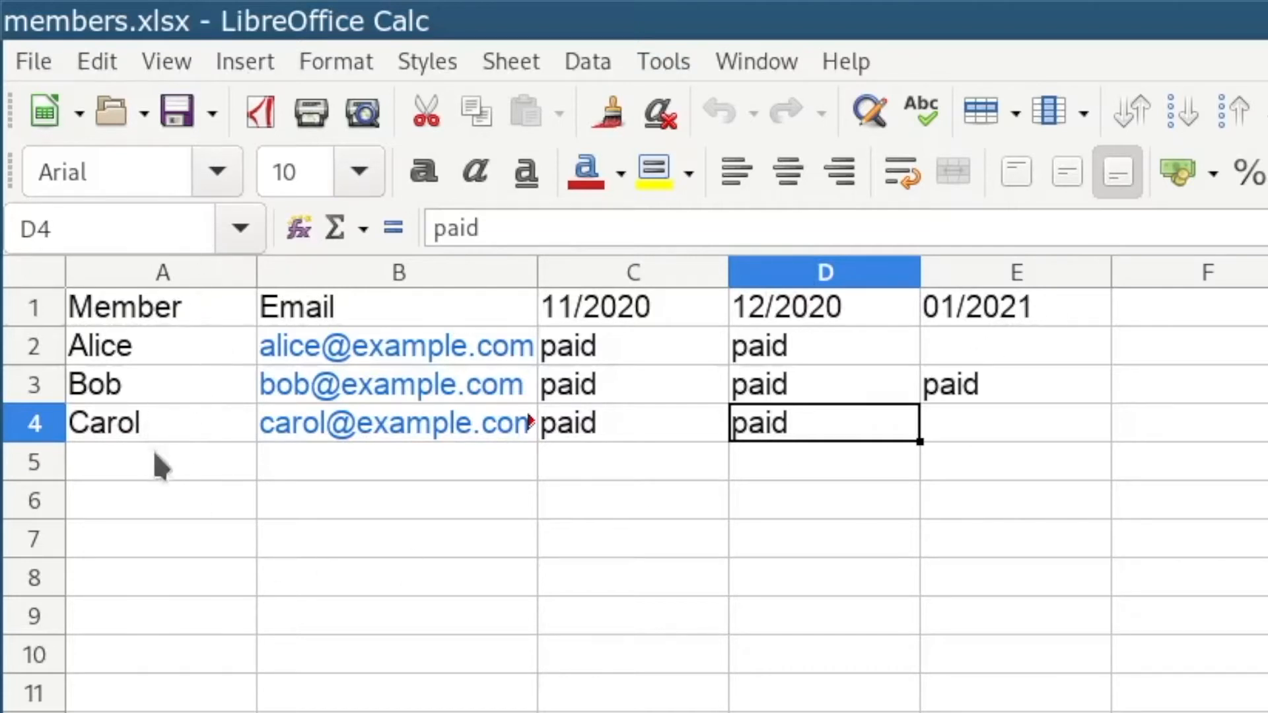
pyautogui.moveTo(145, 443)
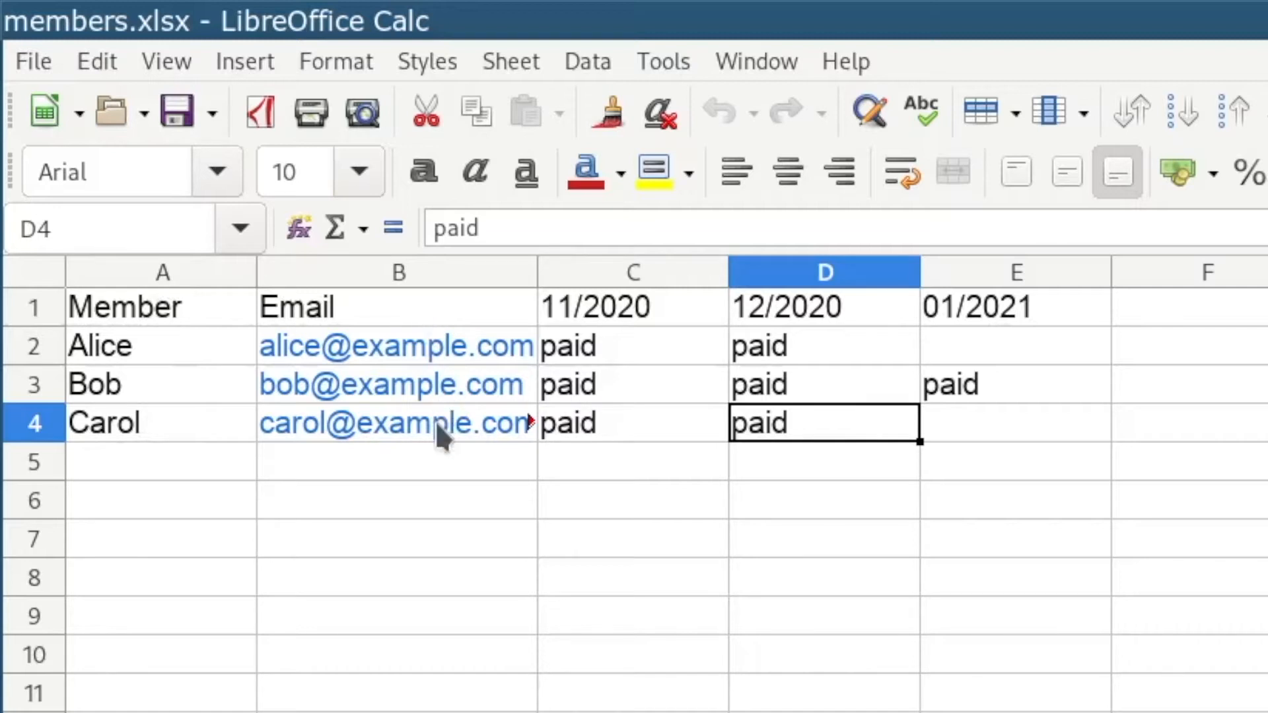
pyautogui.moveTo(838, 309)
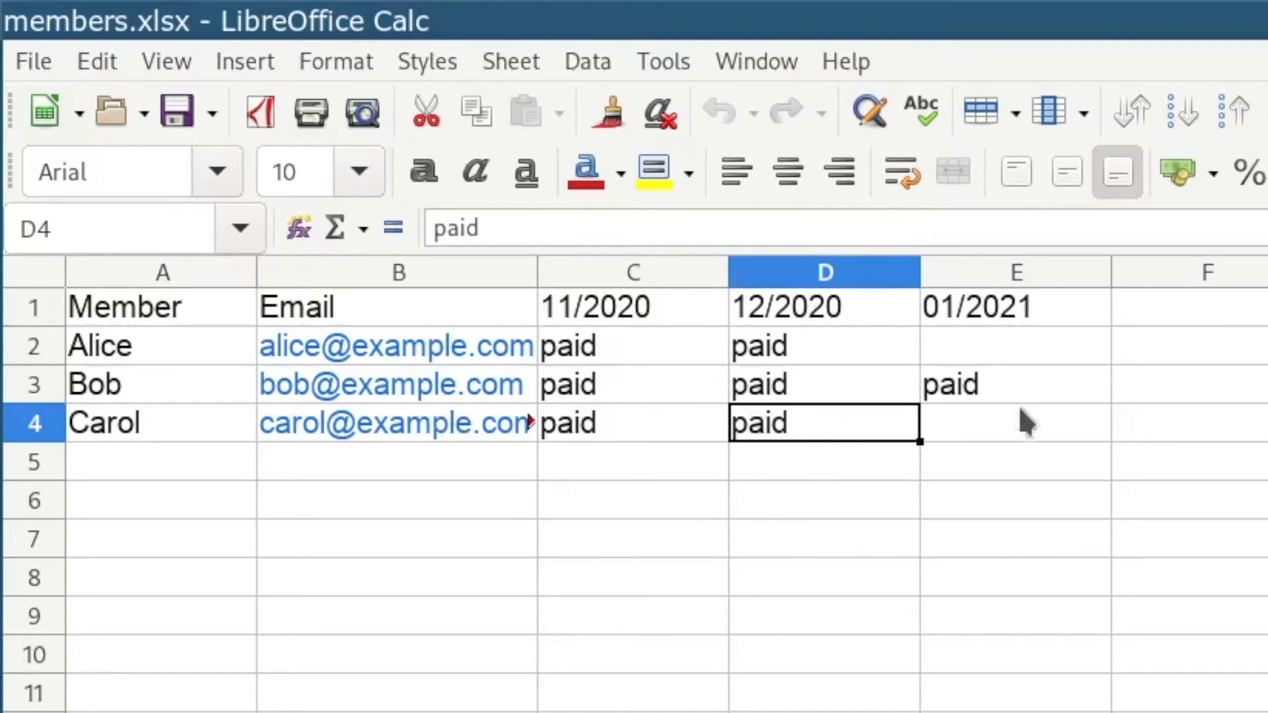
pyautogui.moveTo(1031, 449)
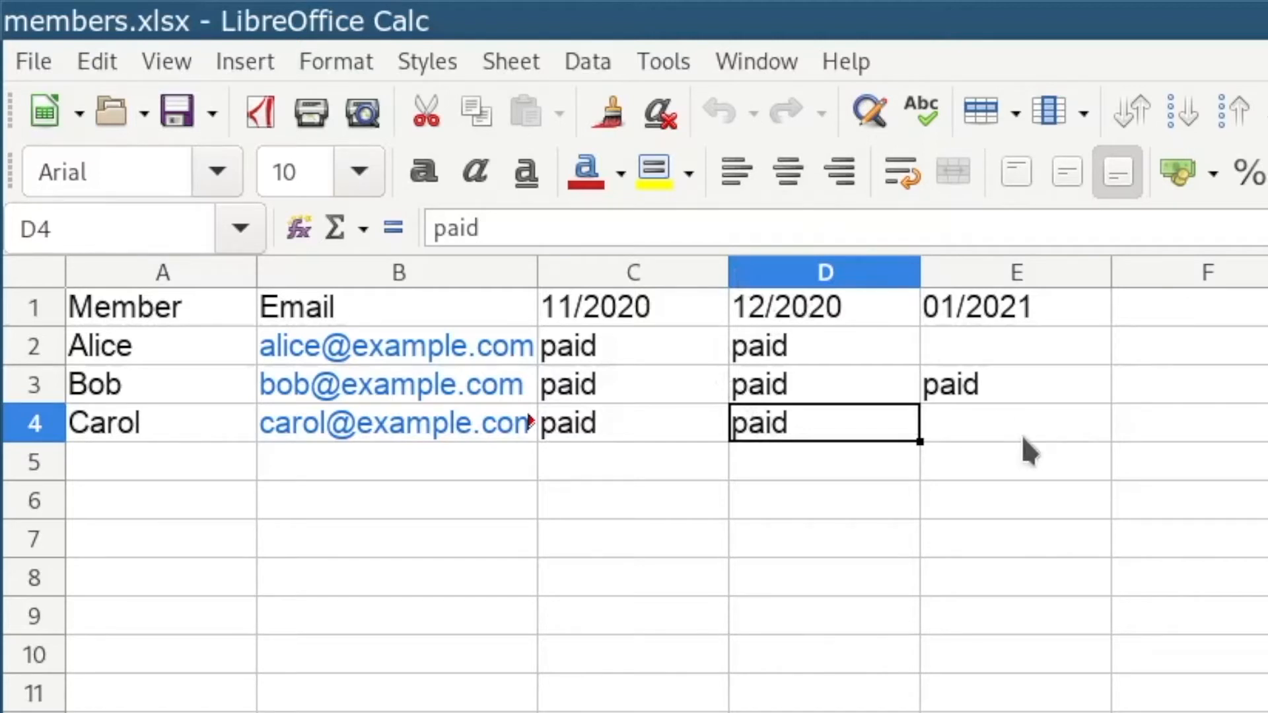
pyautogui.moveTo(1002, 279)
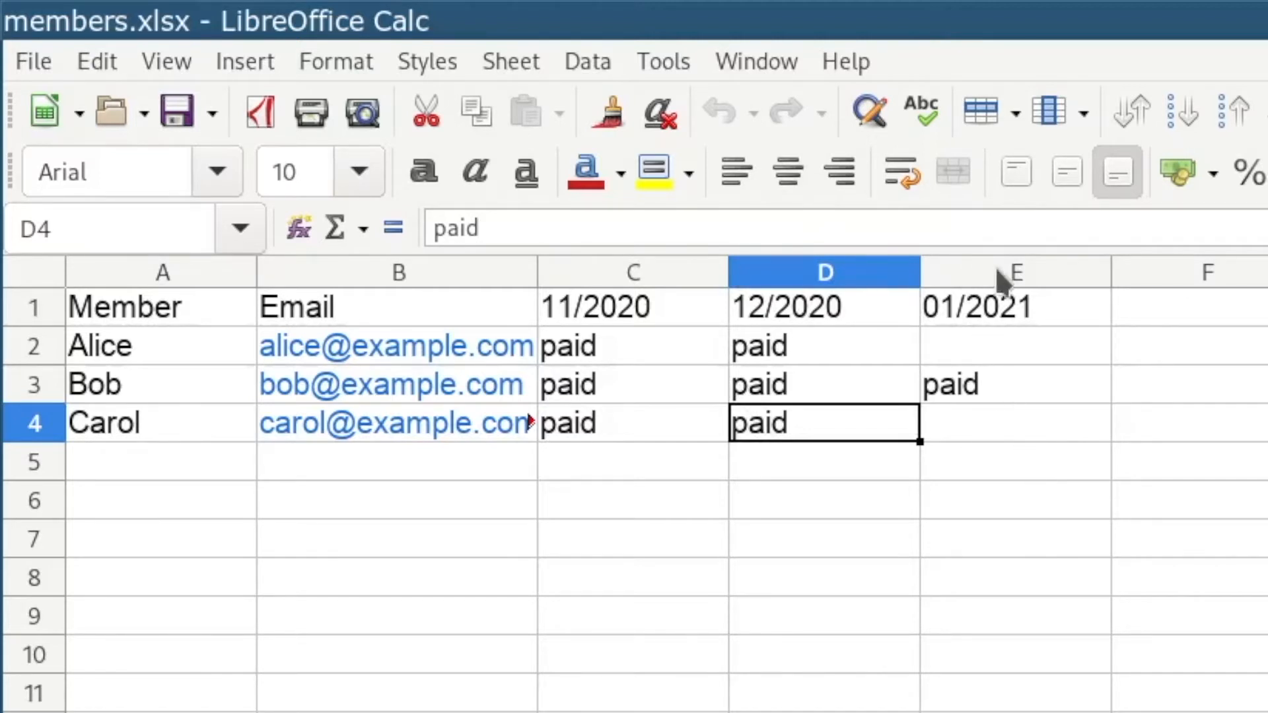
# Point out the 01/2021 column and Carol's empty payment cell in the members spreadsheet
pyautogui.click(1015, 271)
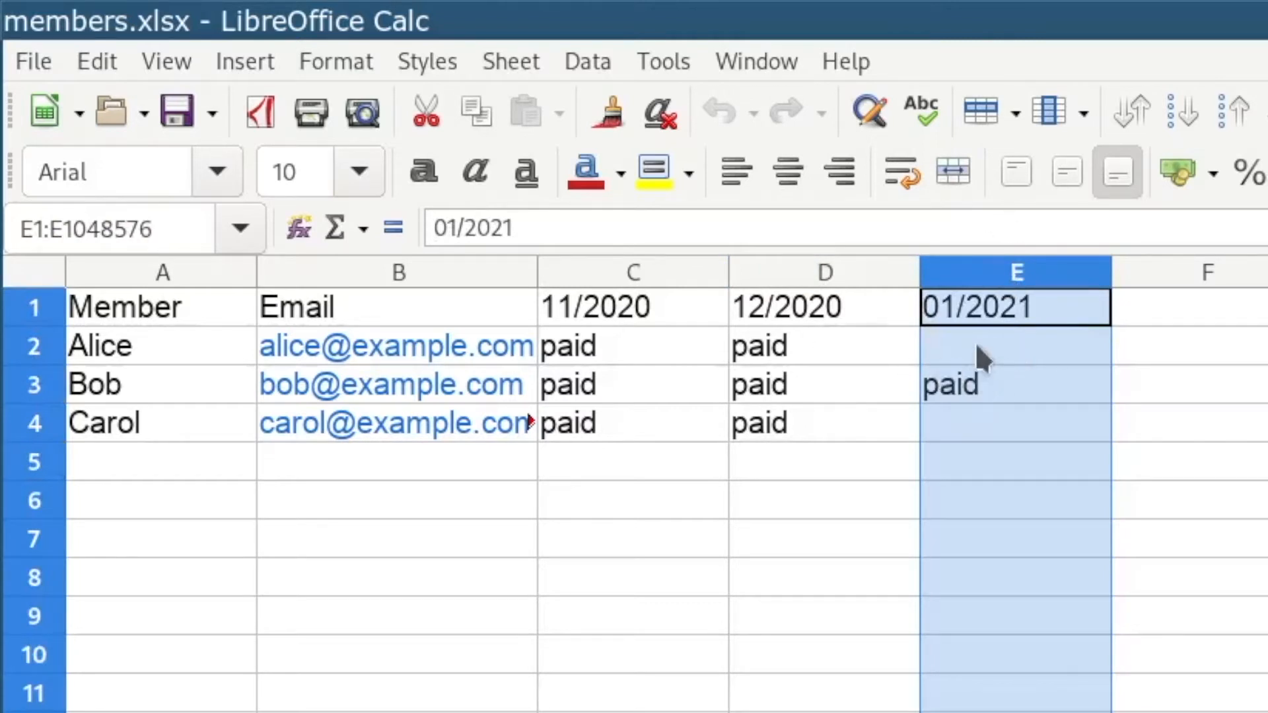
pyautogui.click(1015, 345)
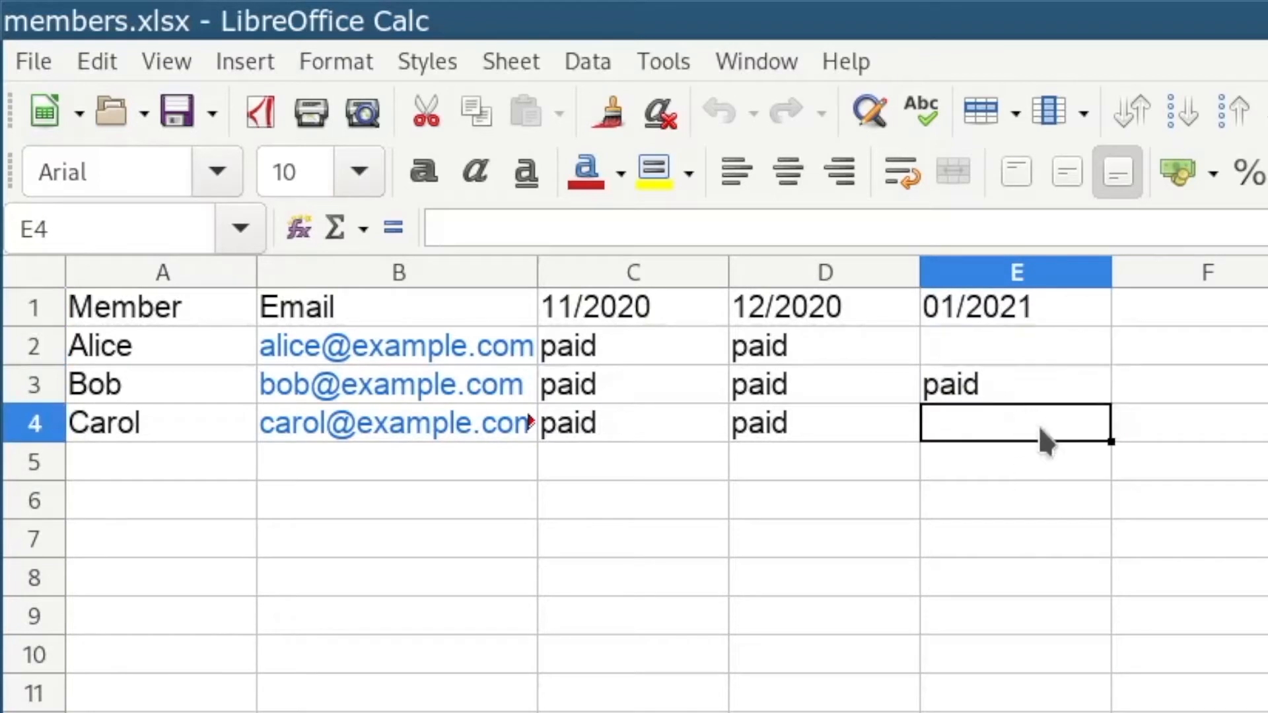
pyautogui.moveTo(1043, 320)
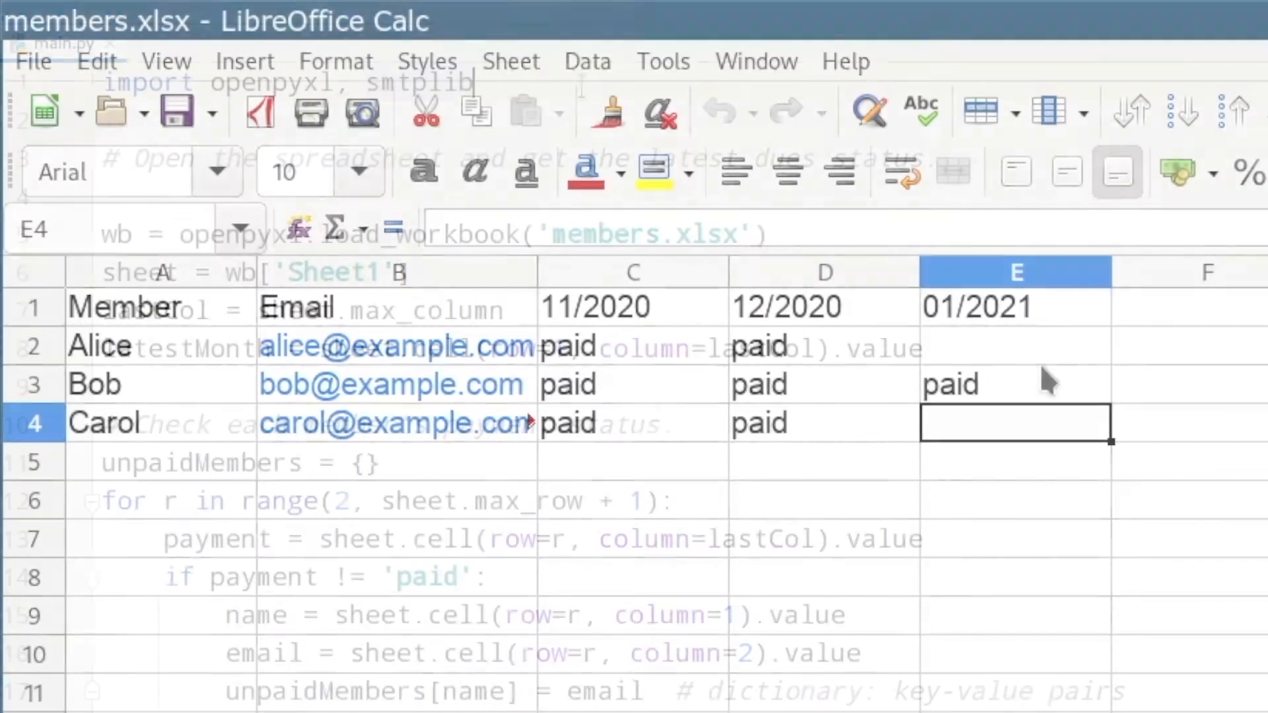
# Enter 'pip install openpyxl smtplib' at the terminal's venv prompt
pyautogui.click(65, 43)
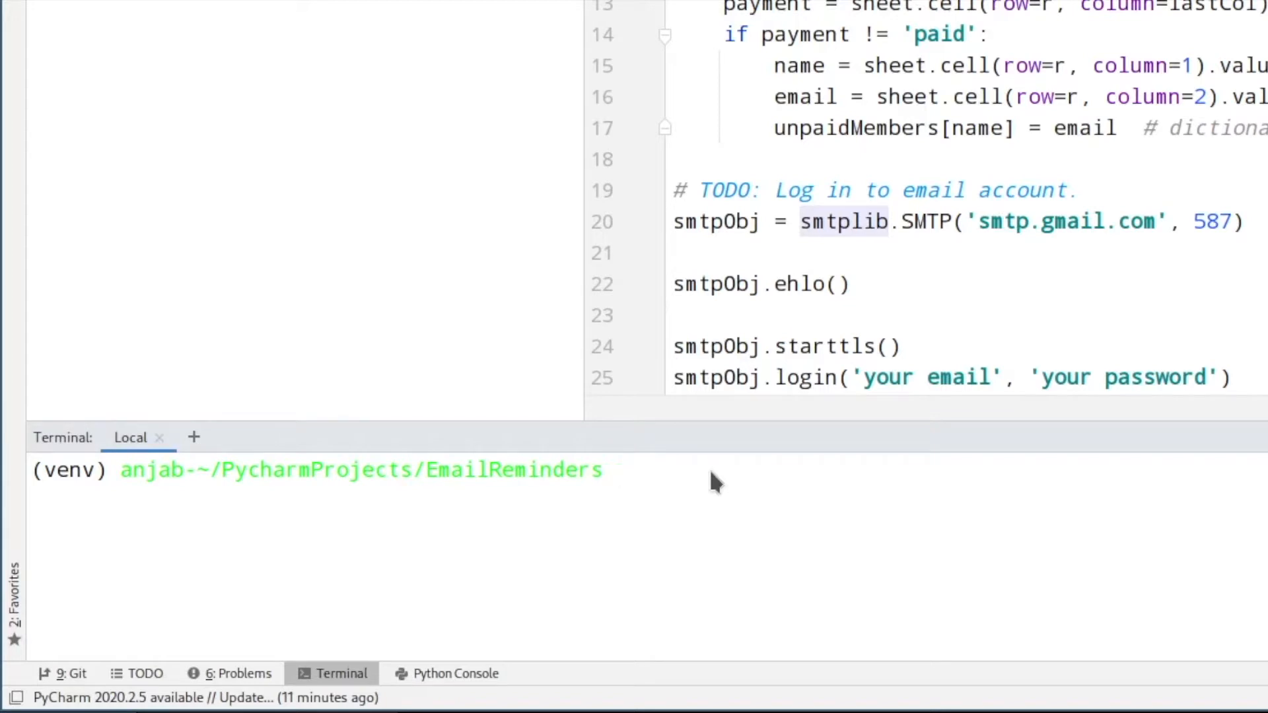
pyautogui.write('pip install')
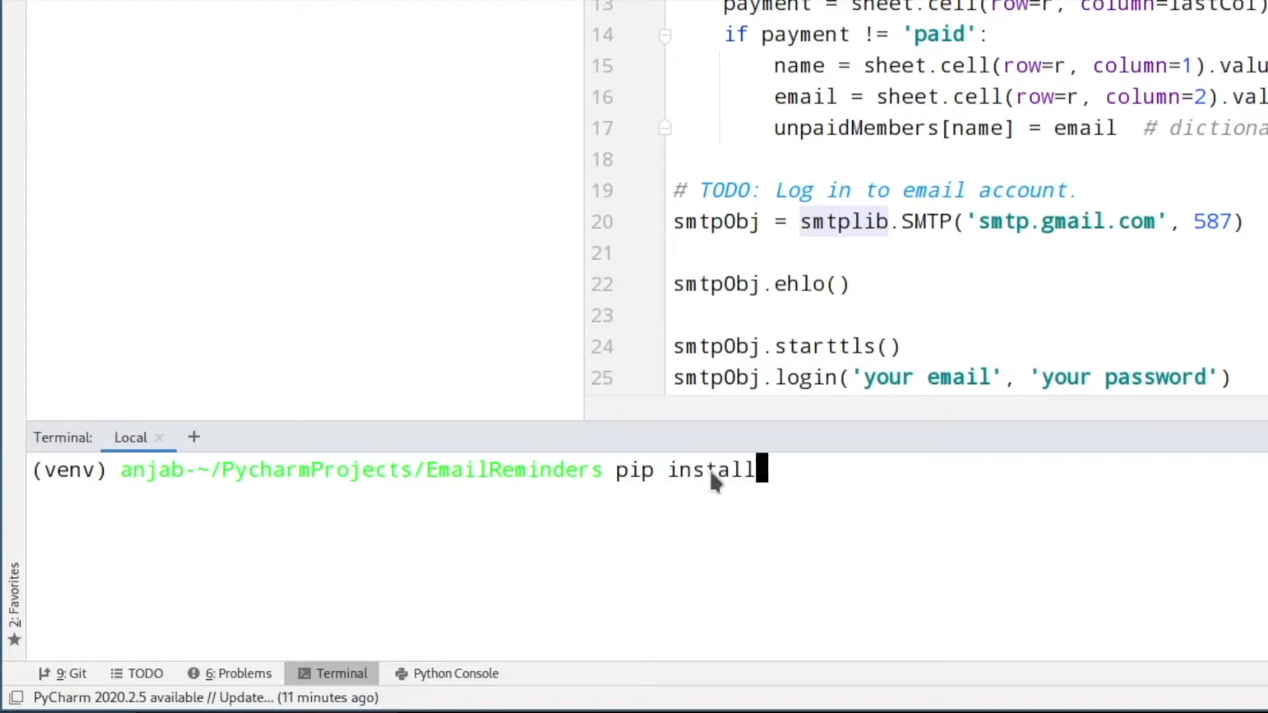
pyautogui.write('open')
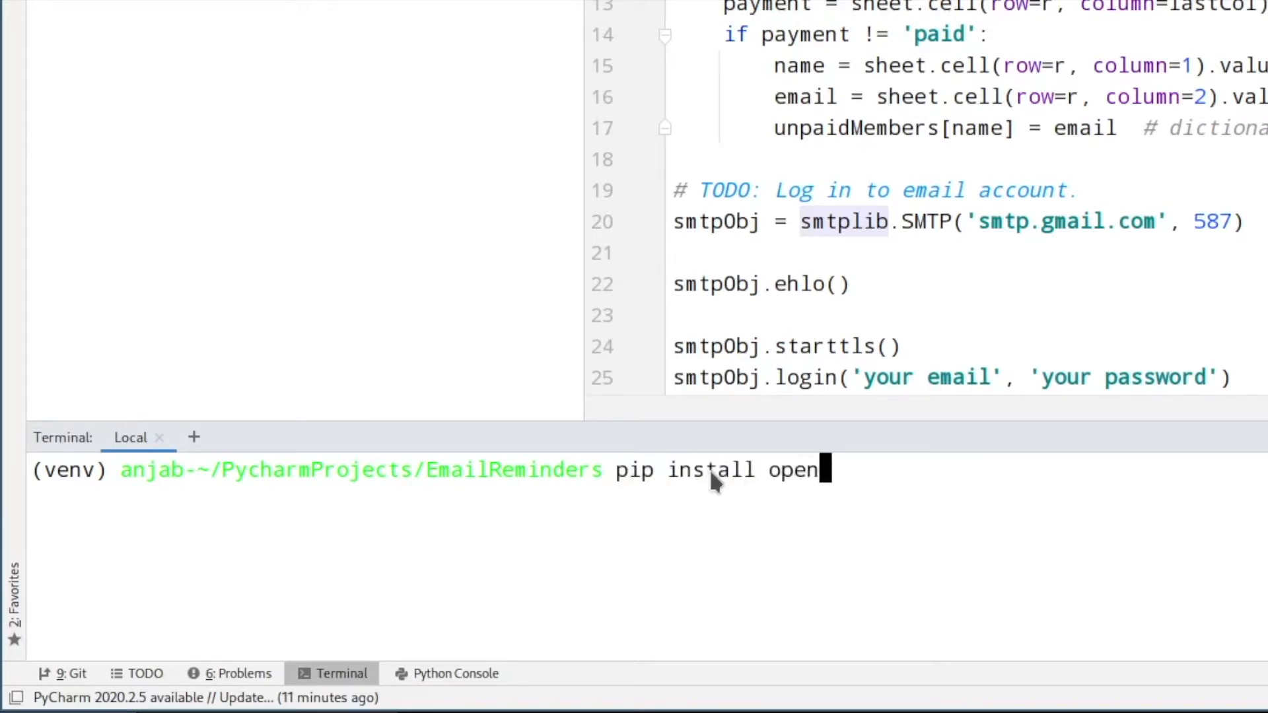
pyautogui.write('pyxl')
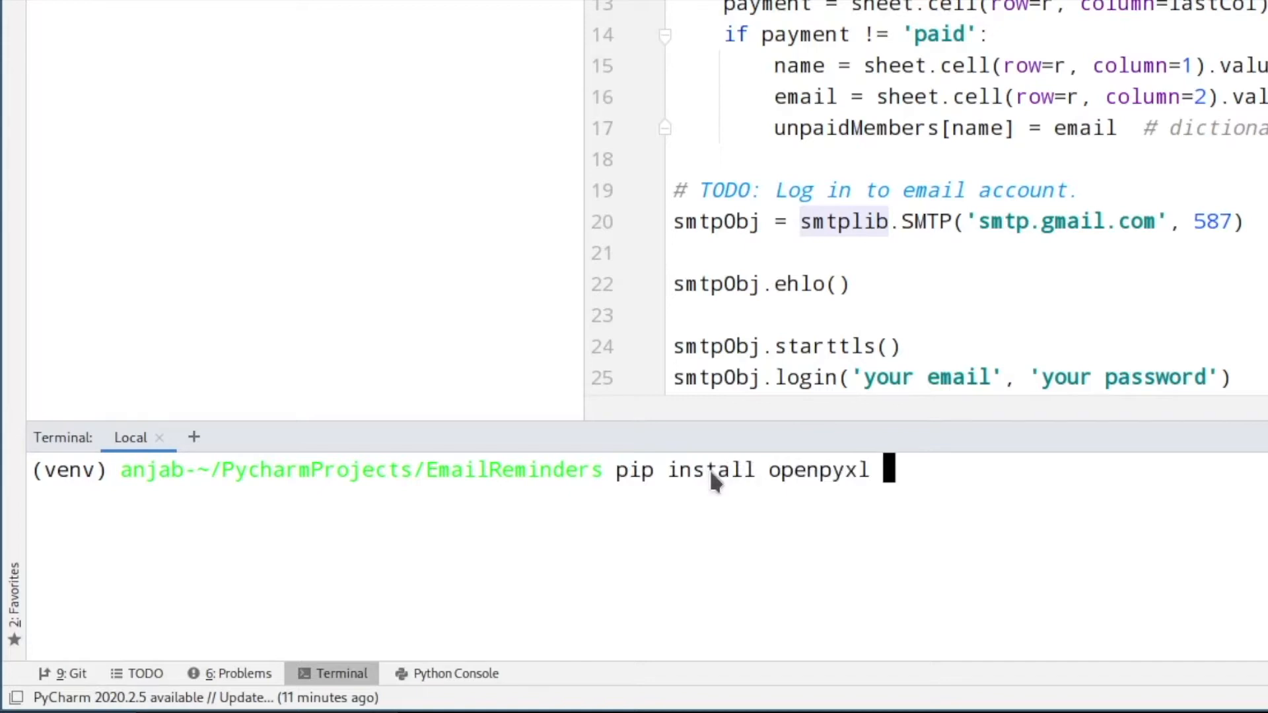
pyautogui.write('smtplib')
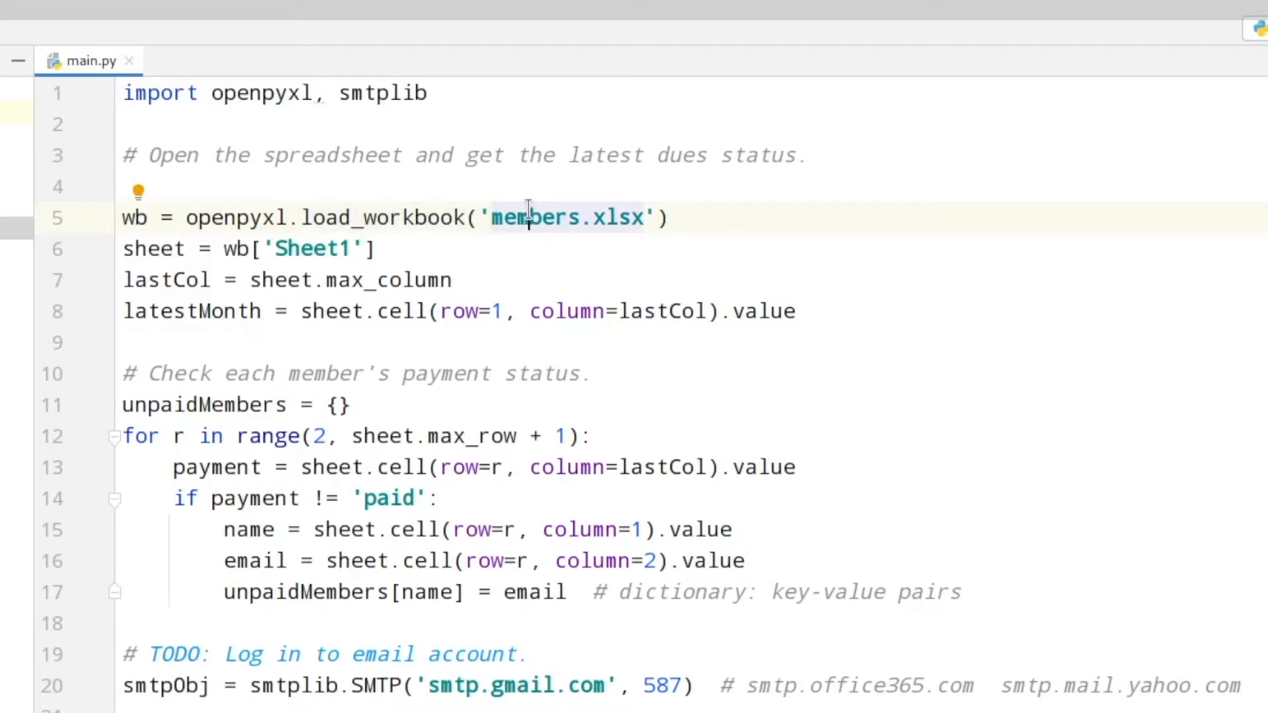
# Mark the members.xlsx workbook name loaded in line 5 of main.py
pyautogui.click(234, 248)
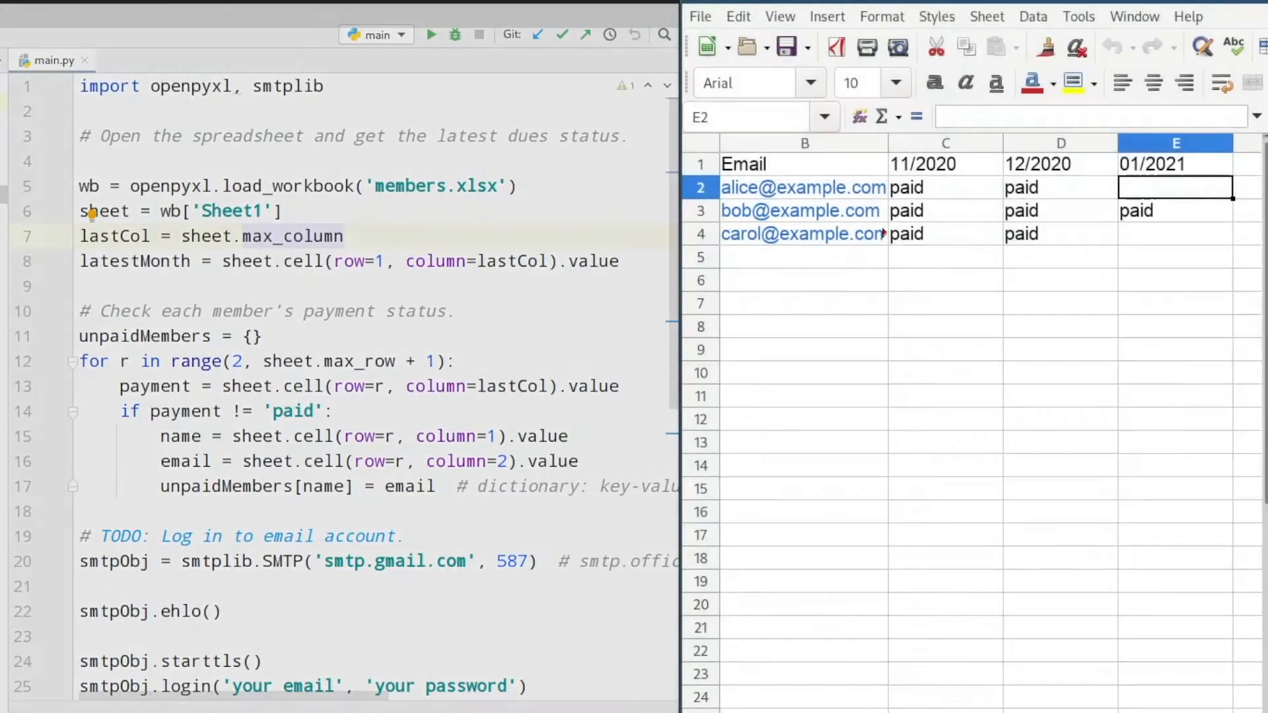
# Relate the script's row and column reads to header row 1, cell E1 and data row 2 in Calc
pyautogui.click(1175, 234)
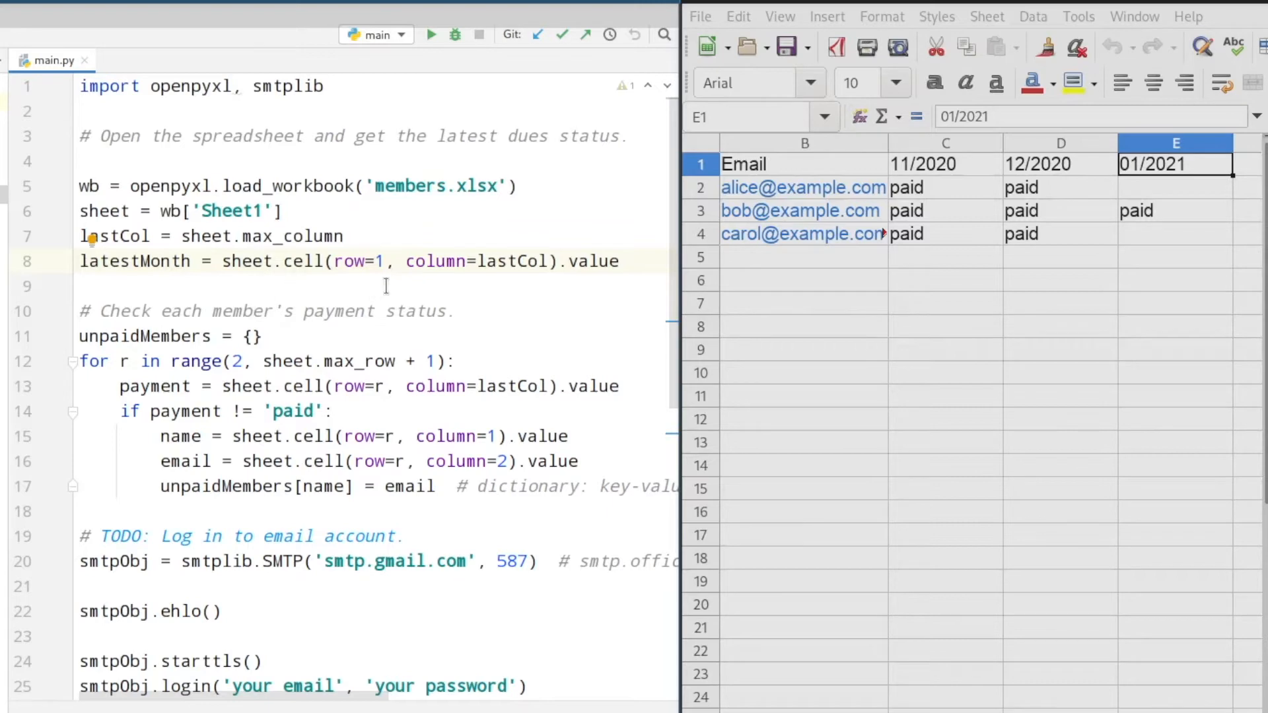
pyautogui.click(803, 164)
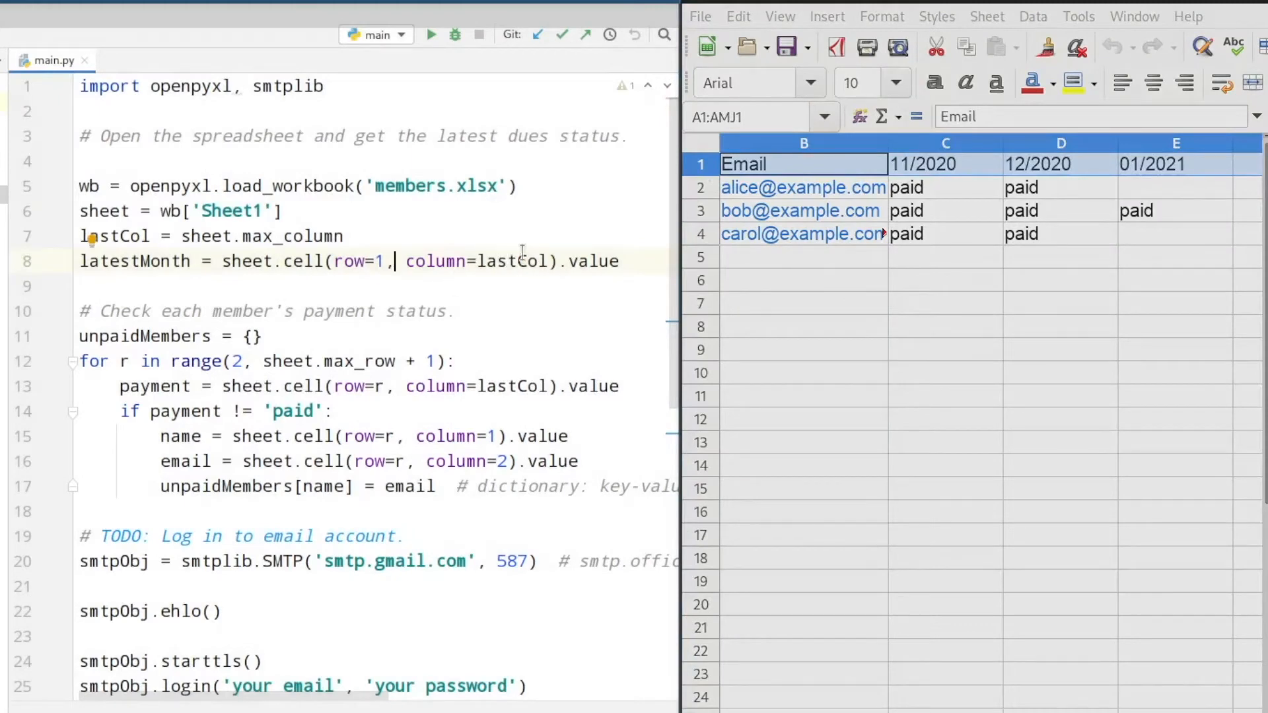
pyautogui.click(1175, 187)
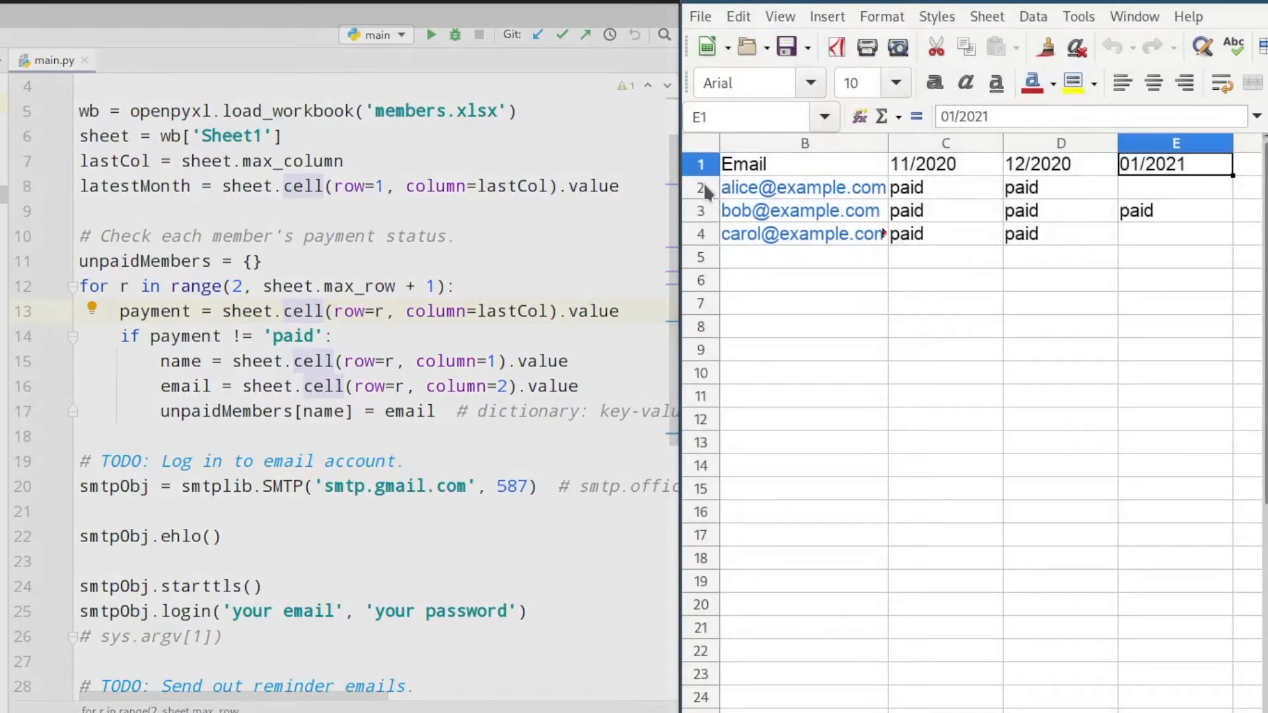
pyautogui.click(1175, 187)
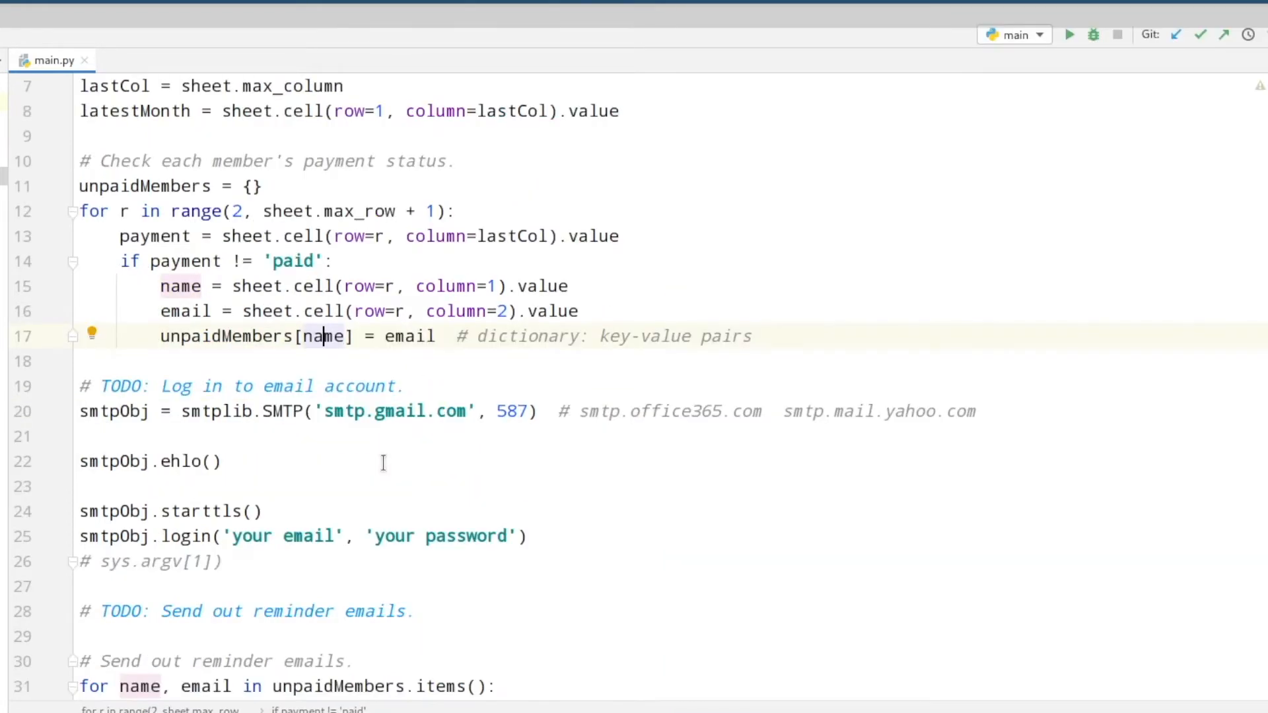
pyautogui.moveTo(338, 468)
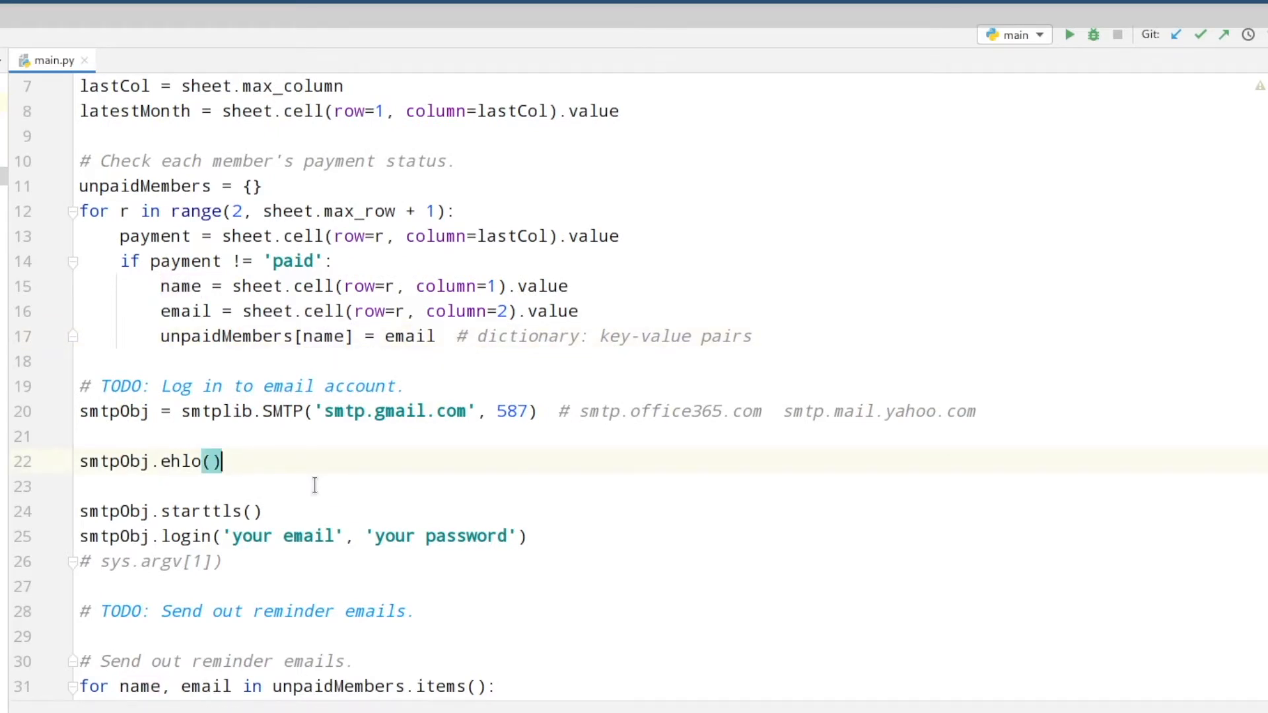
pyautogui.click(279, 411)
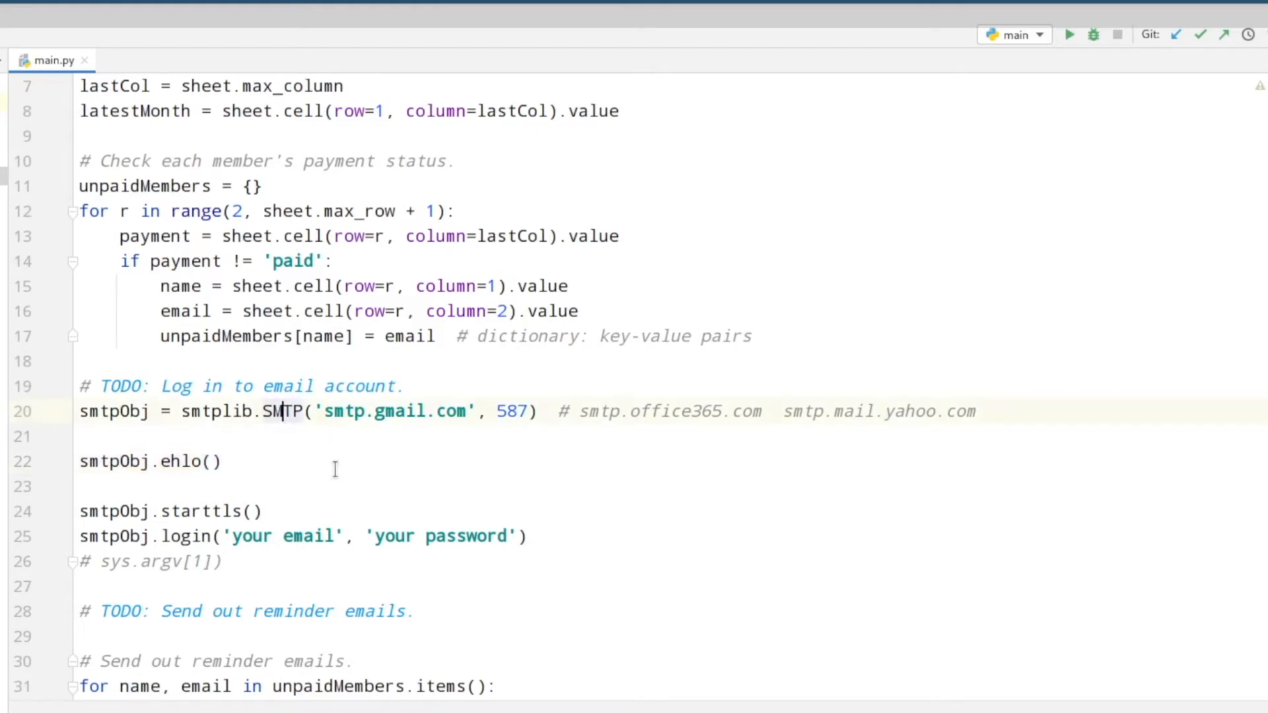
pyautogui.moveTo(338, 411)
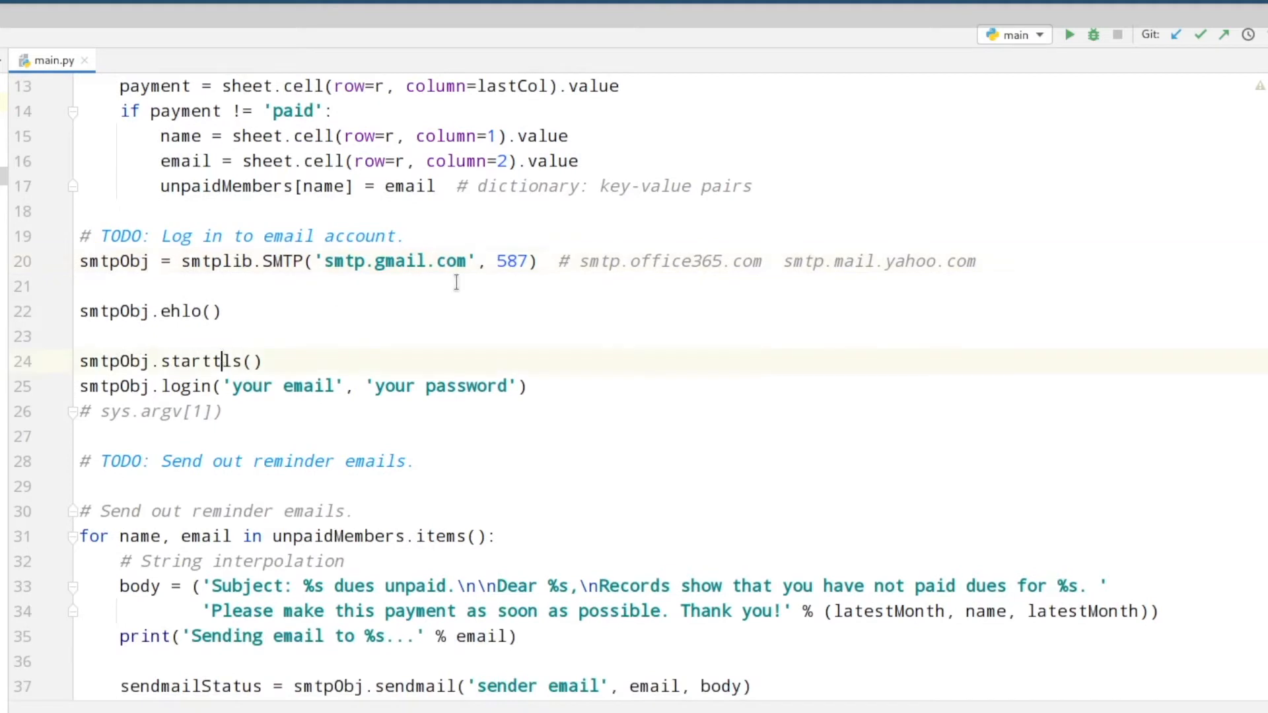
pyautogui.doubleClick(199, 361)
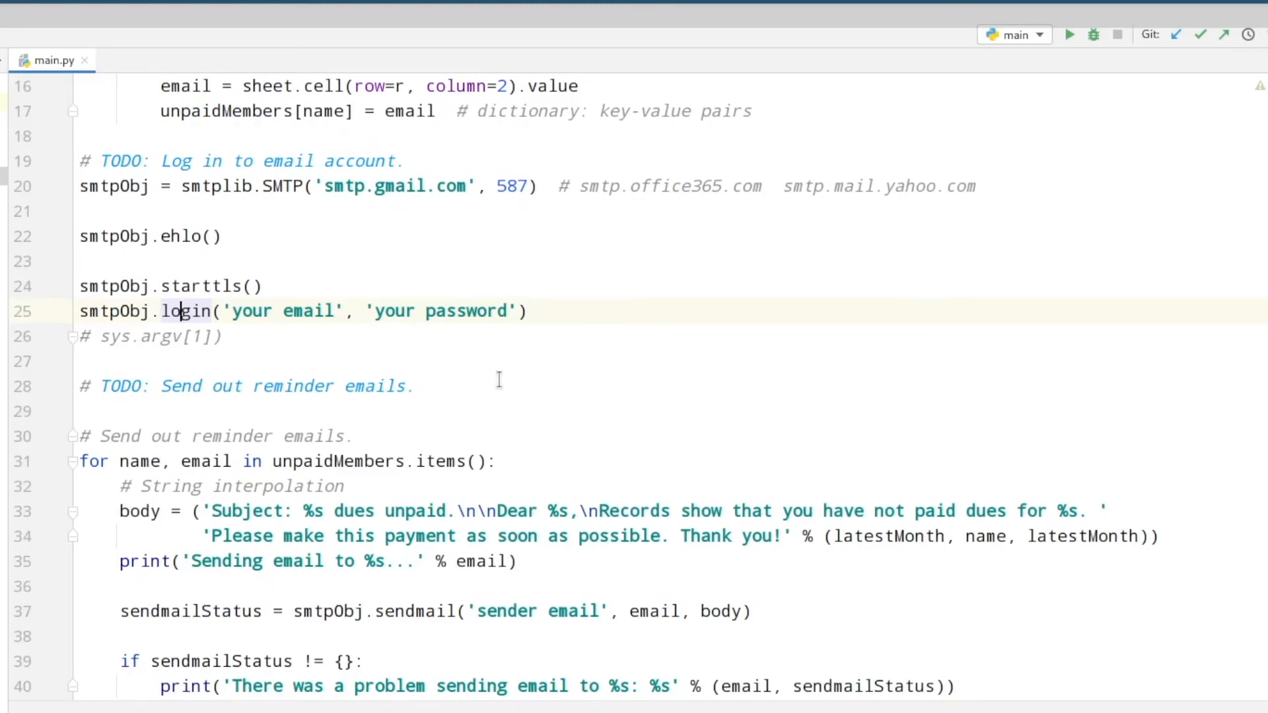
pyautogui.moveTo(278, 257)
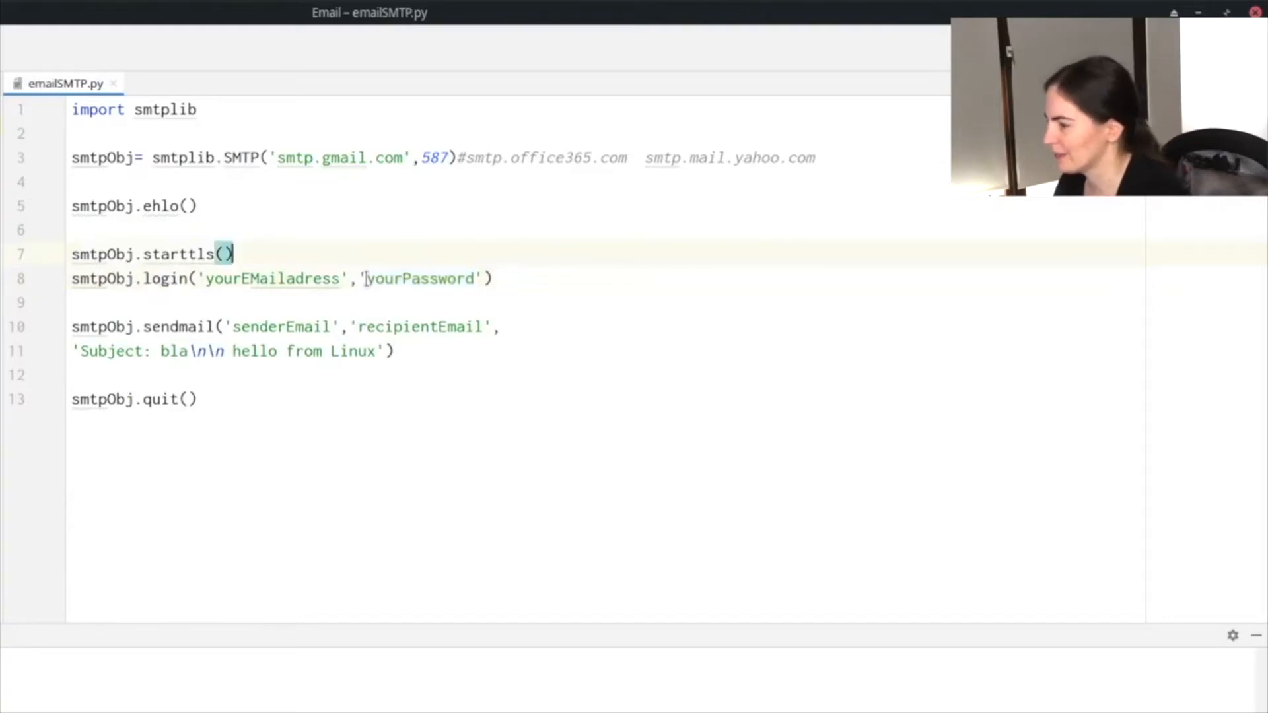
pyautogui.doubleClick(420, 278)
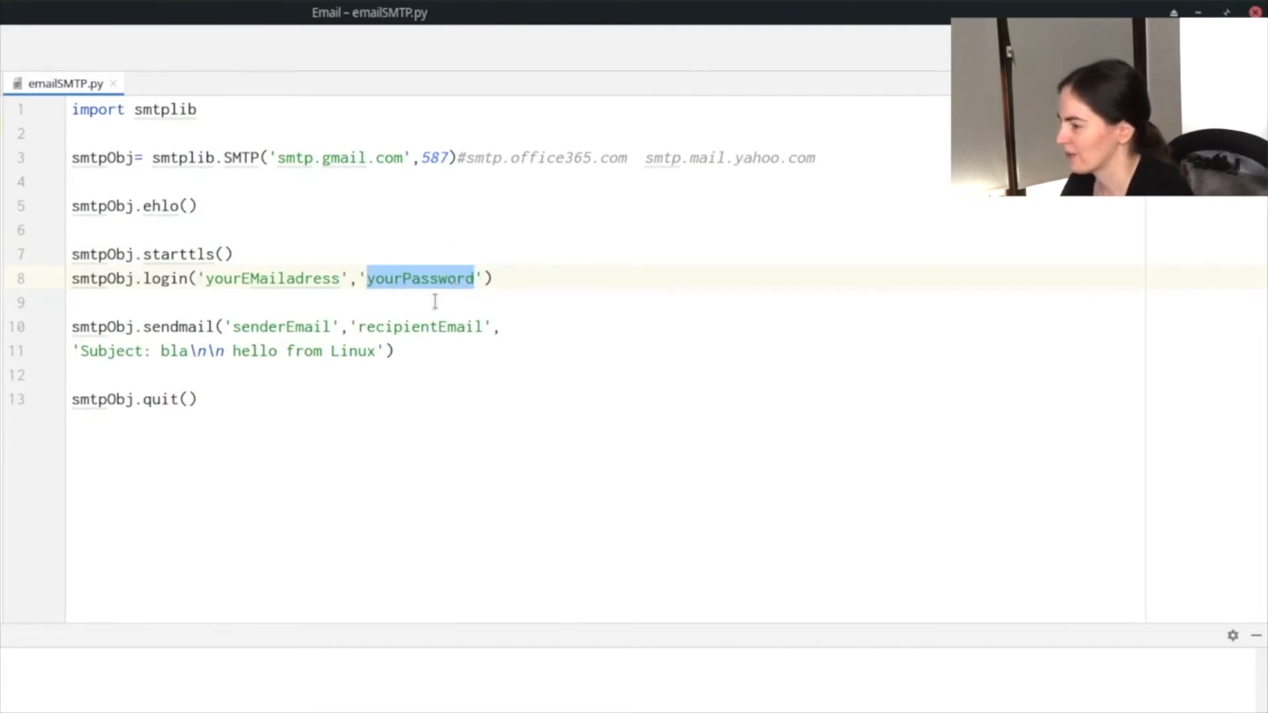
pyautogui.moveTo(477, 327)
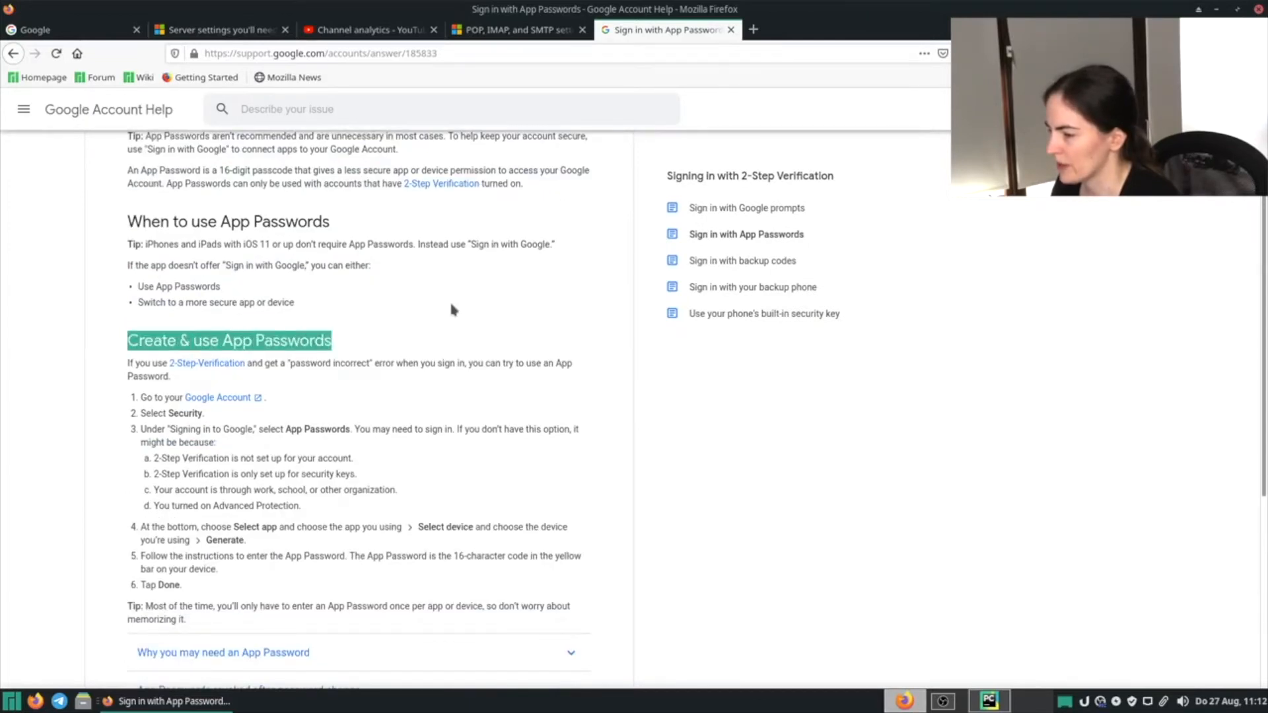
# Go from the app passwords help article to the account's Sicherheit (Security) settings
pyautogui.scroll(-3)
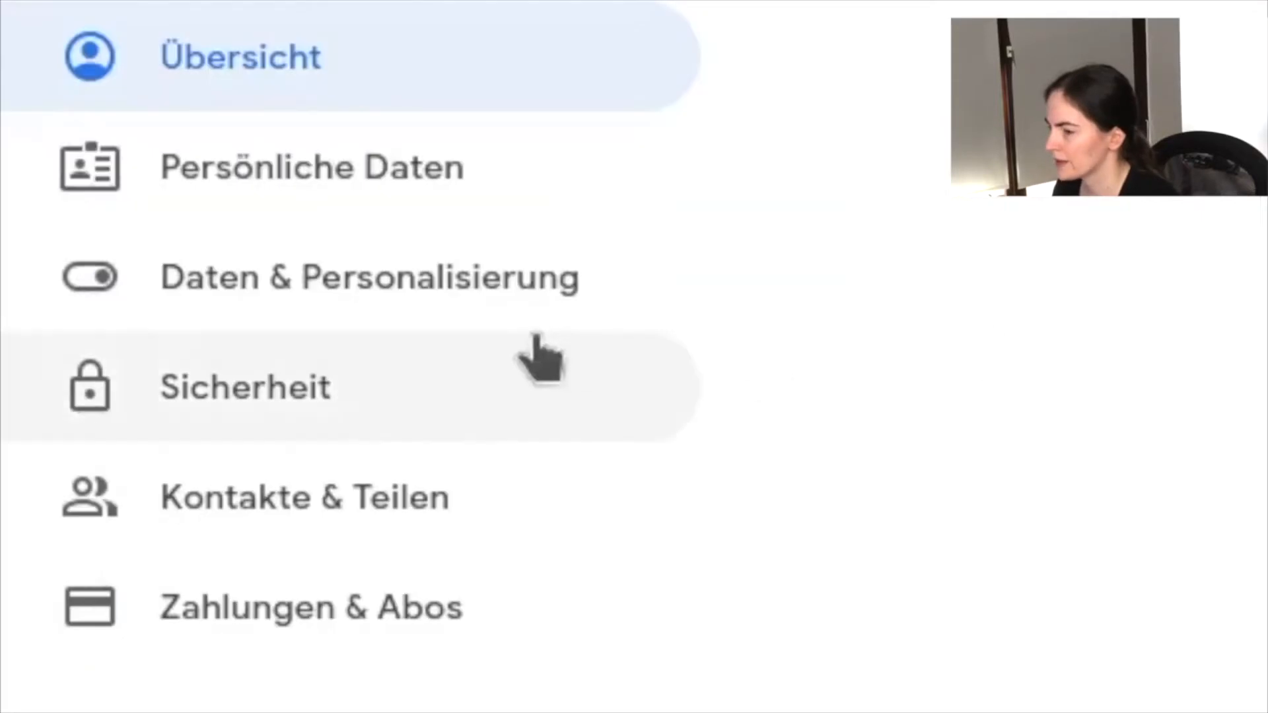
pyautogui.moveTo(389, 421)
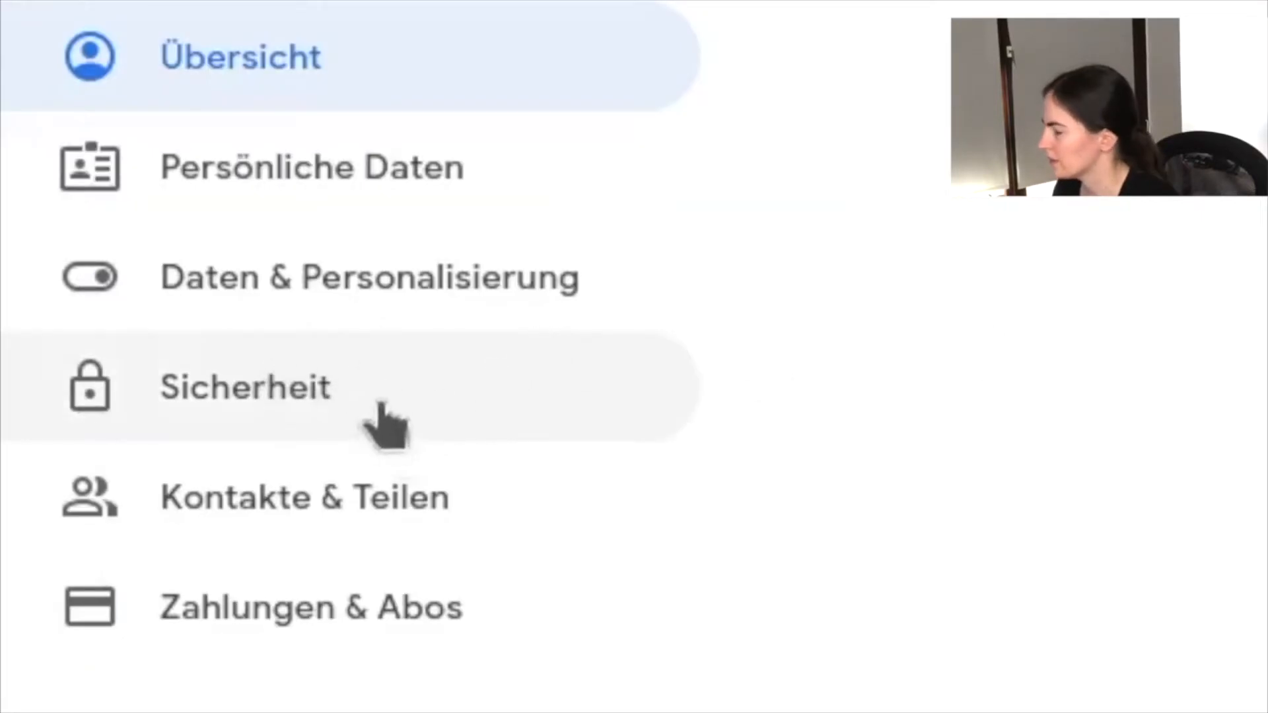
pyautogui.click(245, 387)
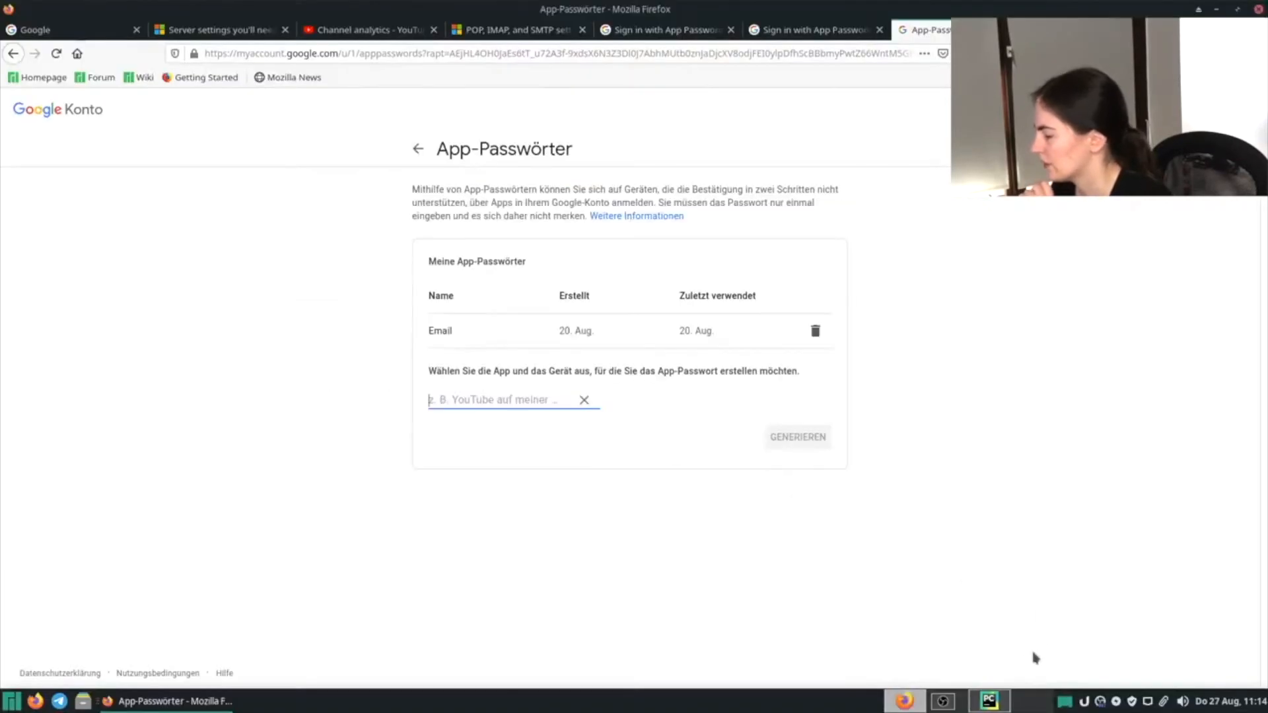
# Name the new app password 'Email' in the App-Passwörter name field
pyautogui.click(988, 701)
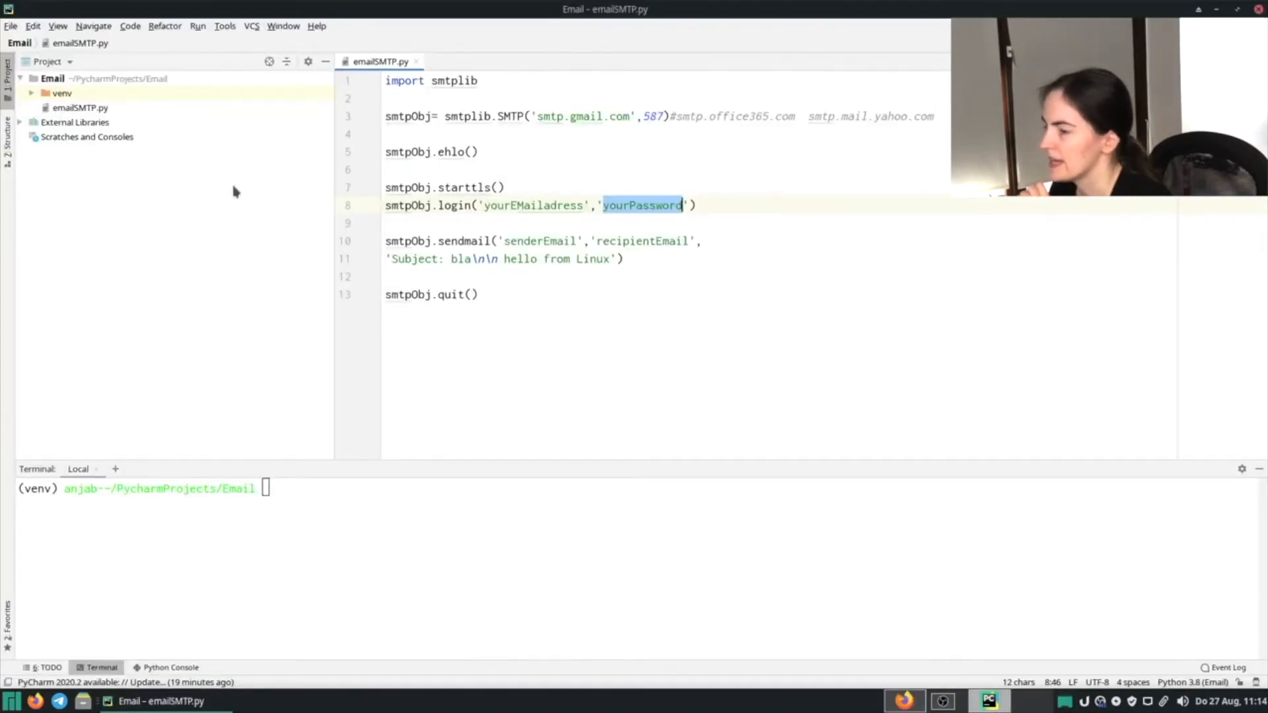
pyautogui.moveTo(122, 85)
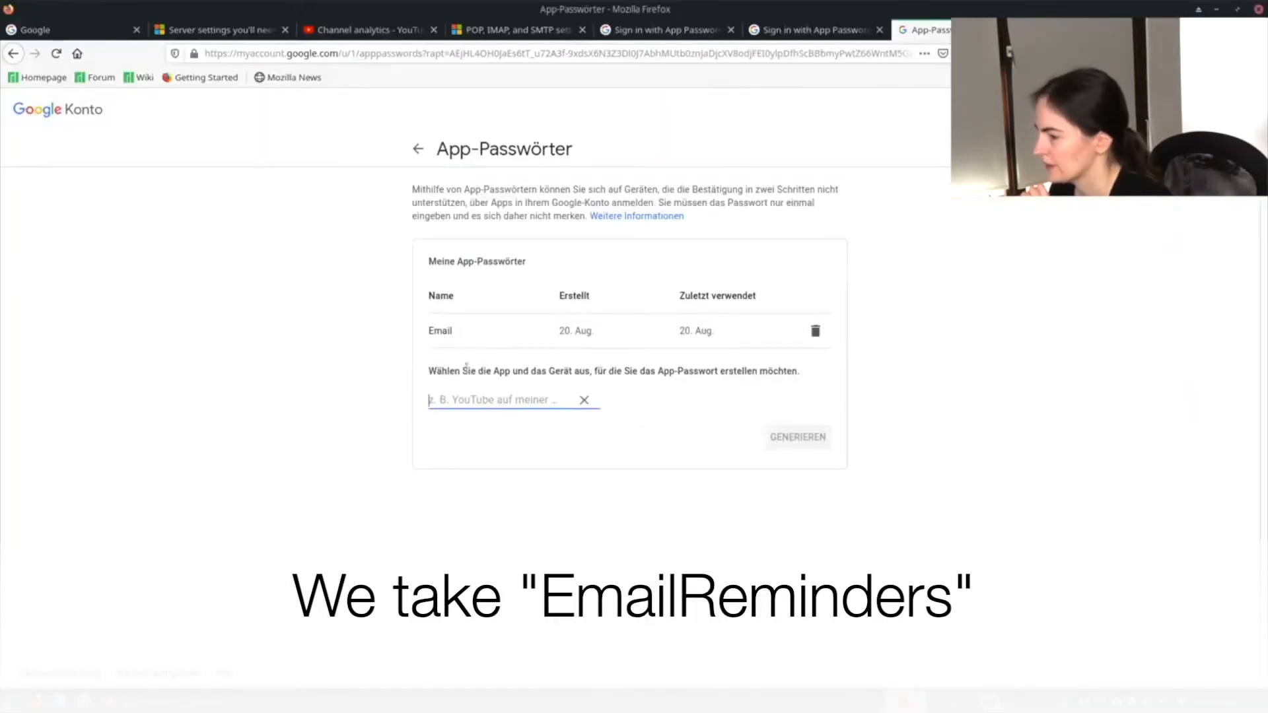
pyautogui.write('Email')
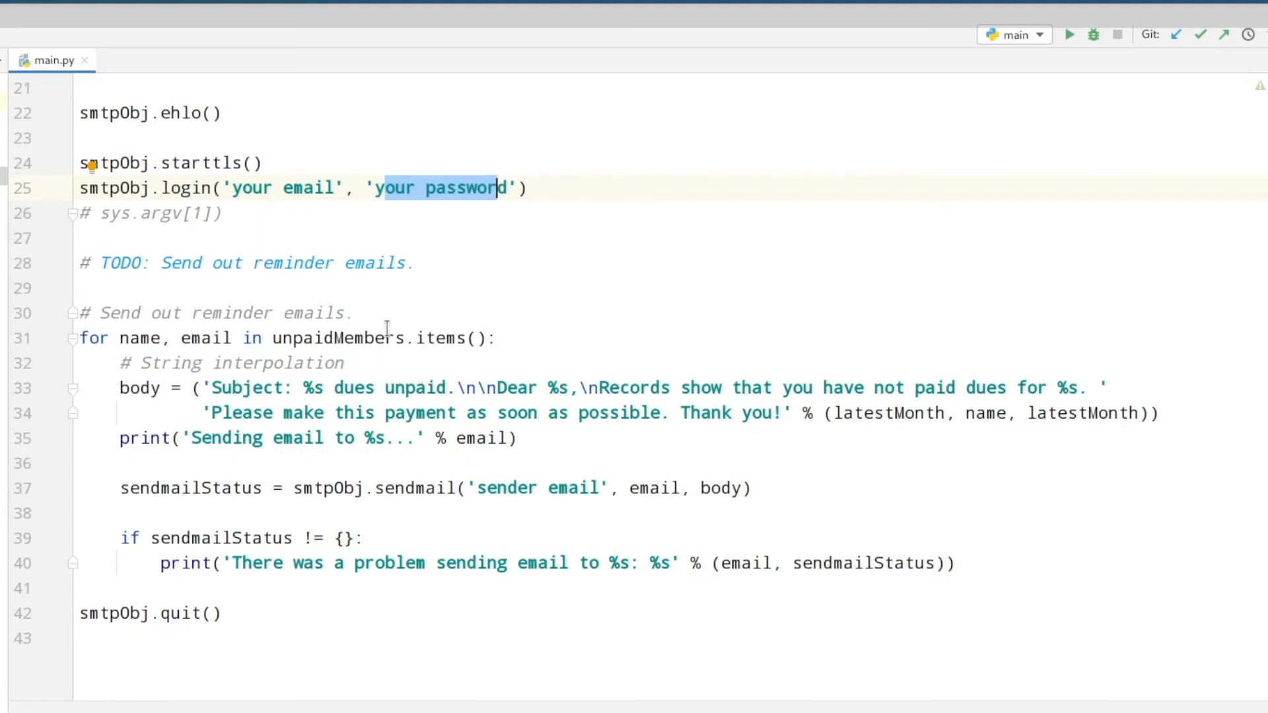
pyautogui.scroll(-3)
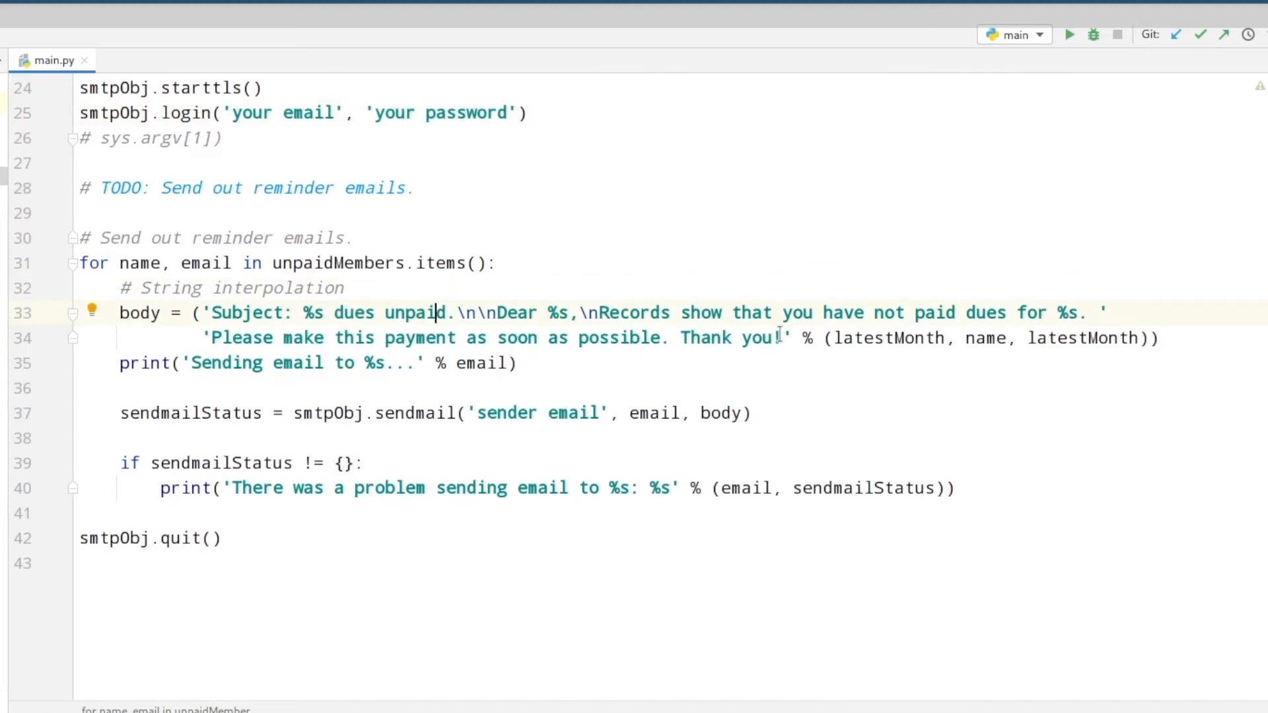
pyautogui.moveTo(206, 337); pyautogui.dragTo(780, 337)
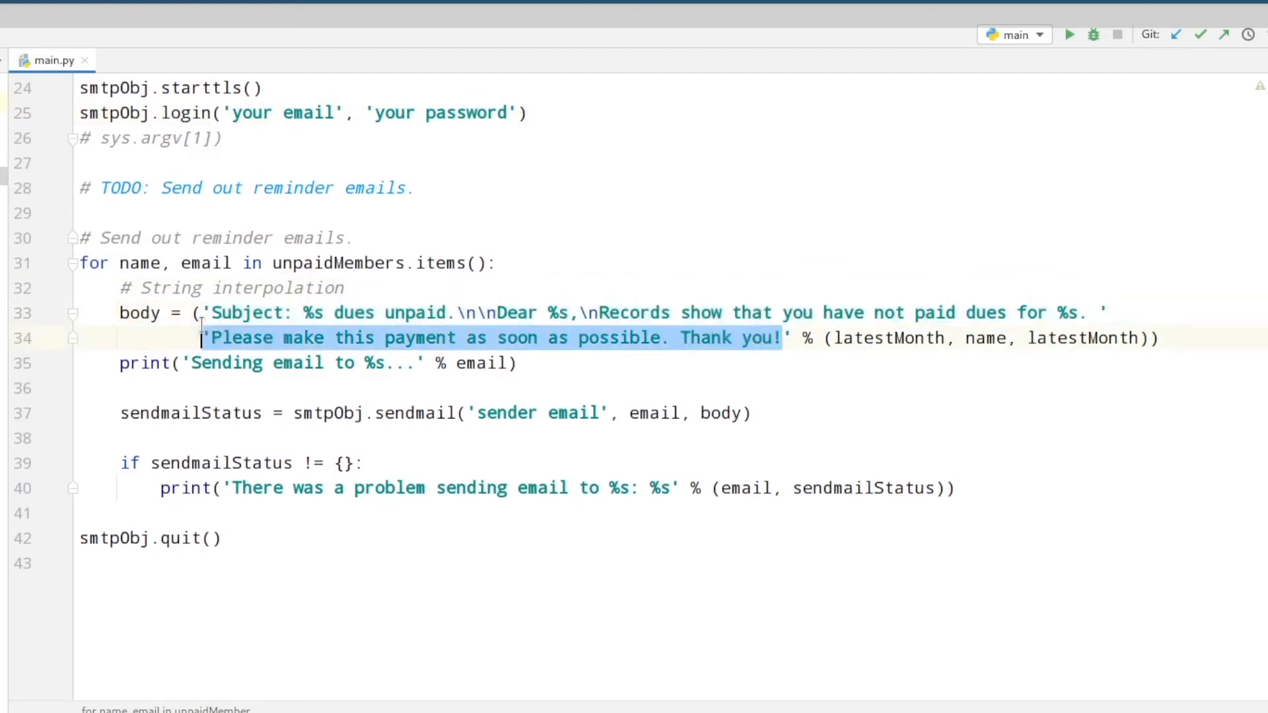
pyautogui.click(632, 379)
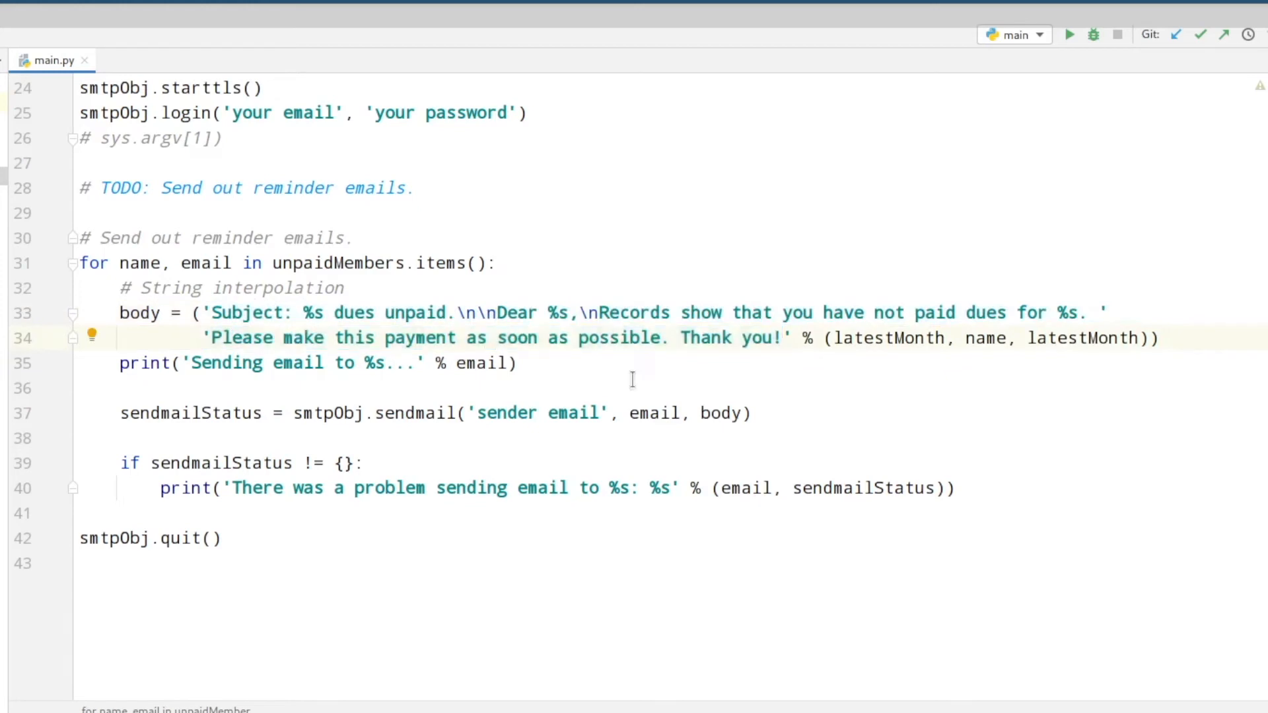
pyautogui.click(606, 338)
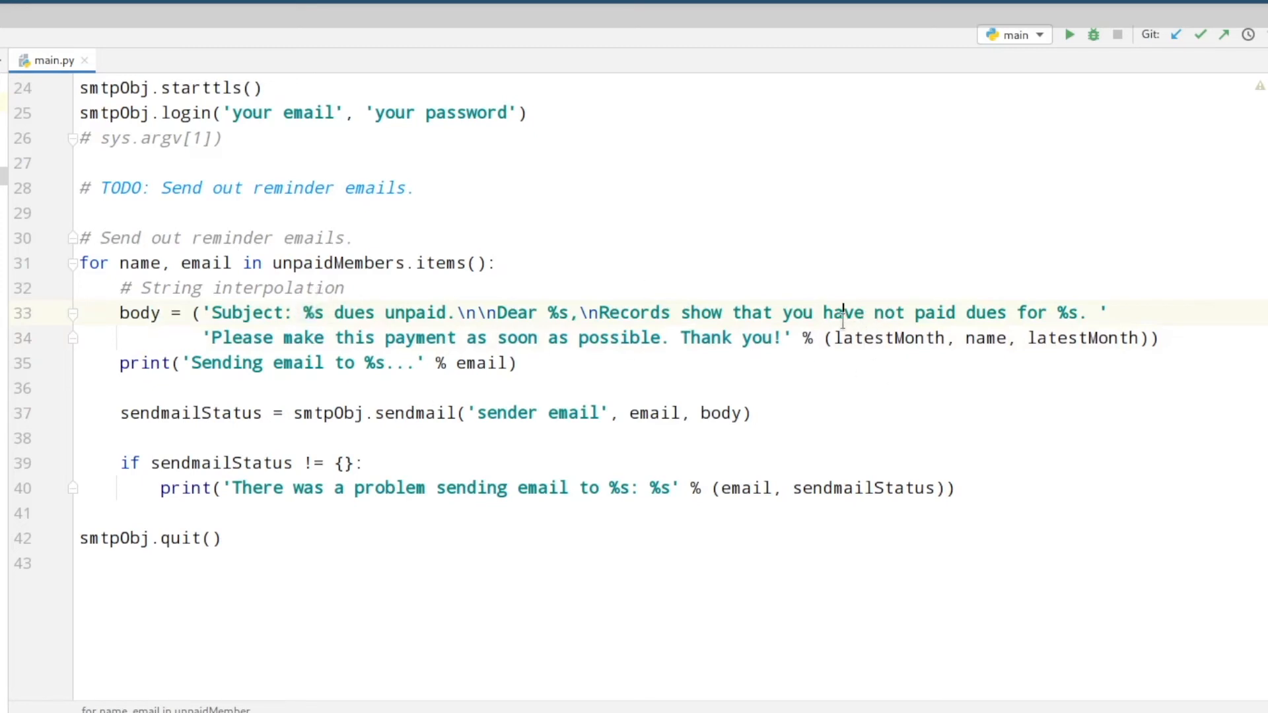
pyautogui.doubleClick(312, 313)
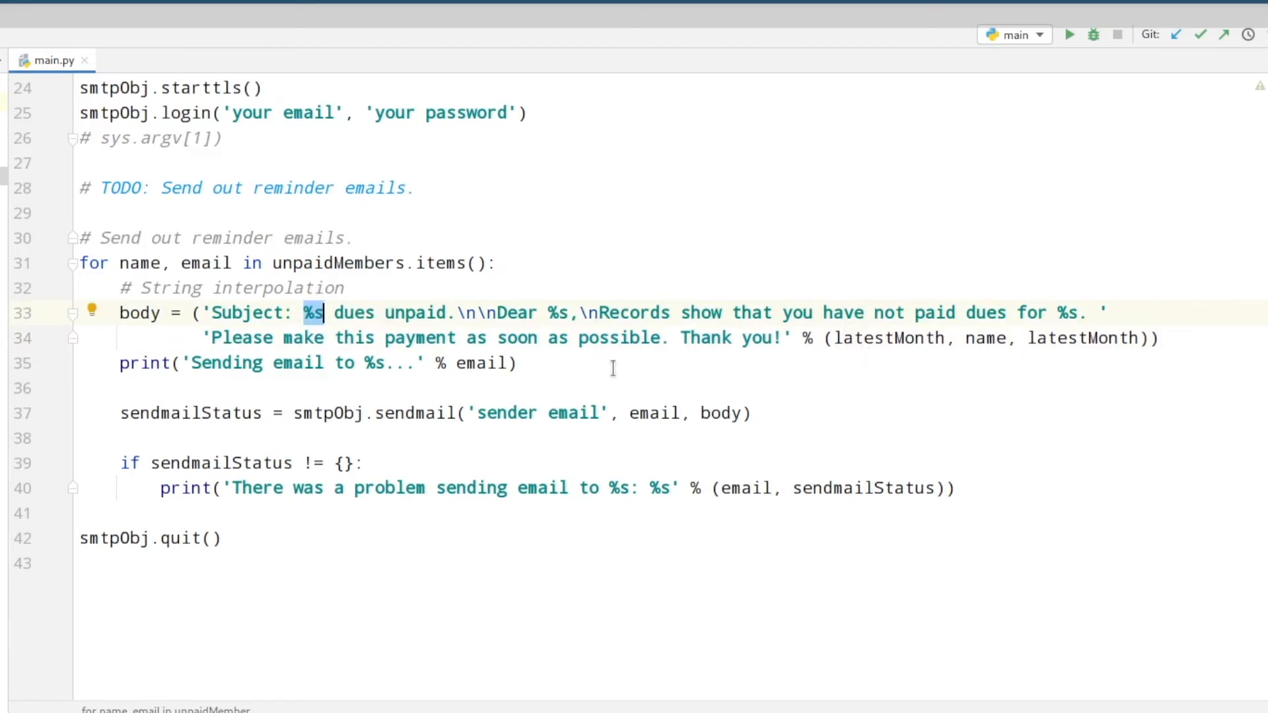
pyautogui.doubleClick(914, 338)
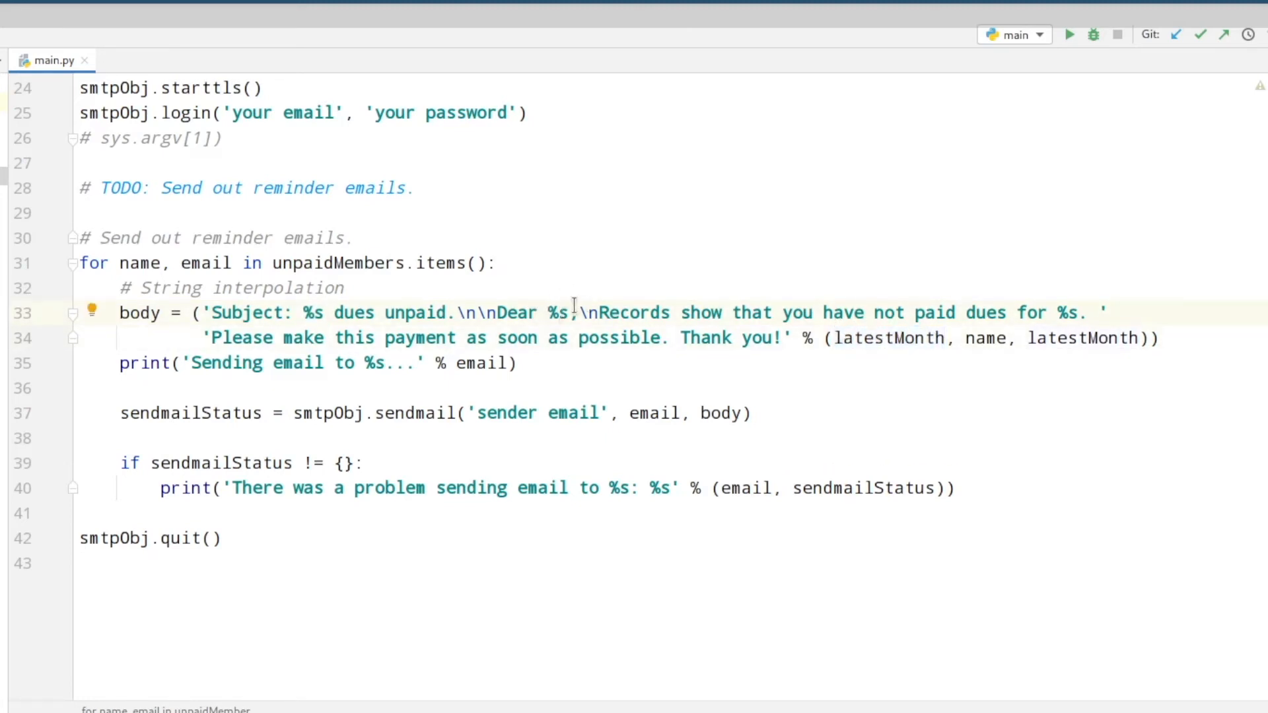
pyautogui.doubleClick(556, 313)
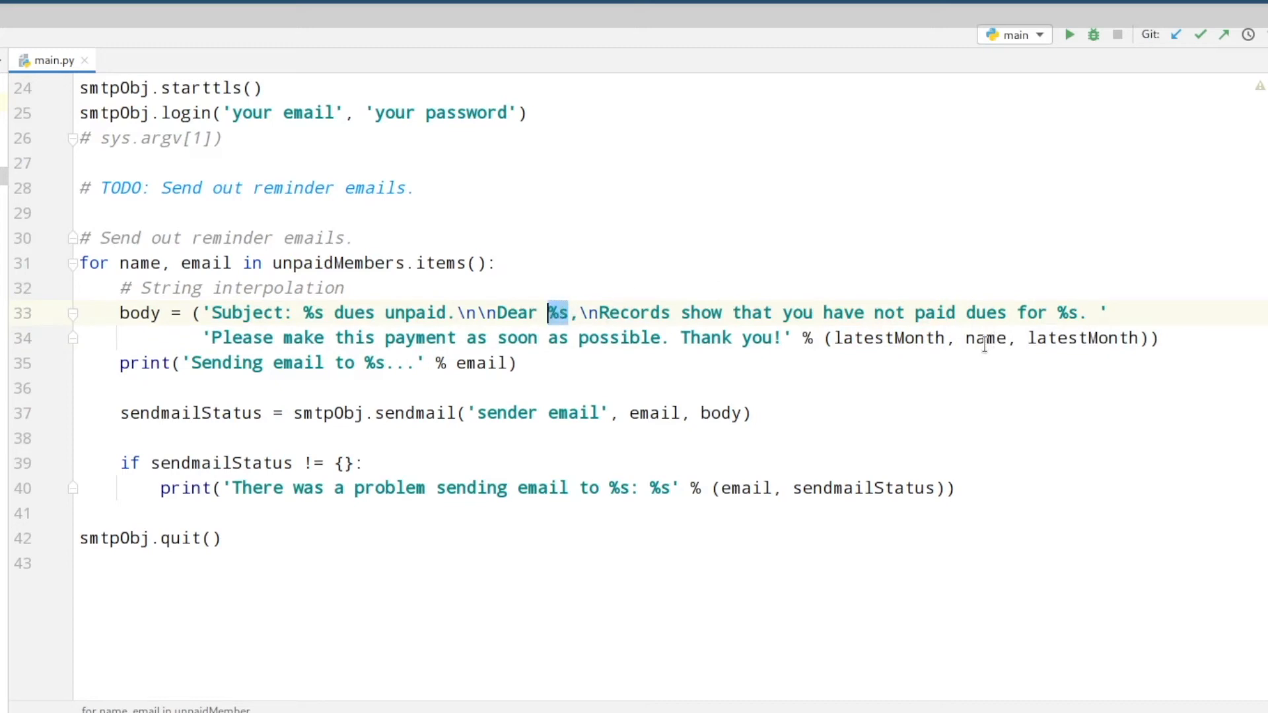
pyautogui.moveTo(984, 339)
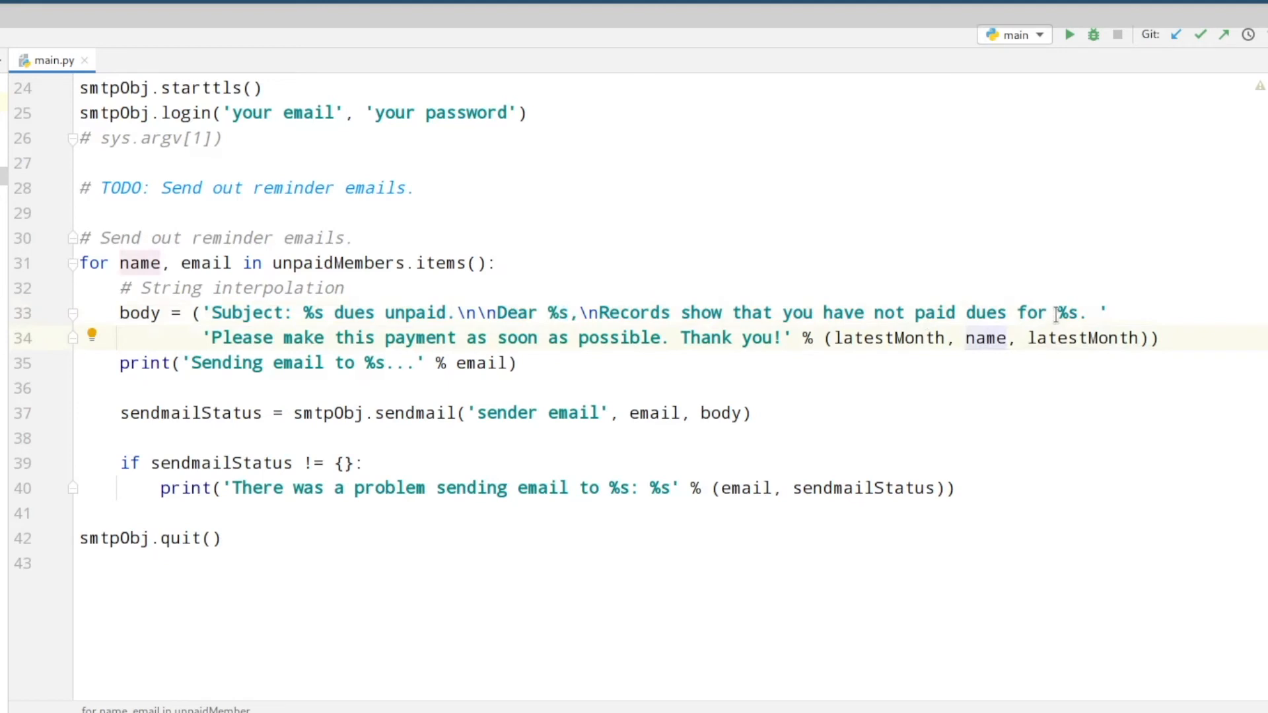
pyautogui.doubleClick(1072, 338)
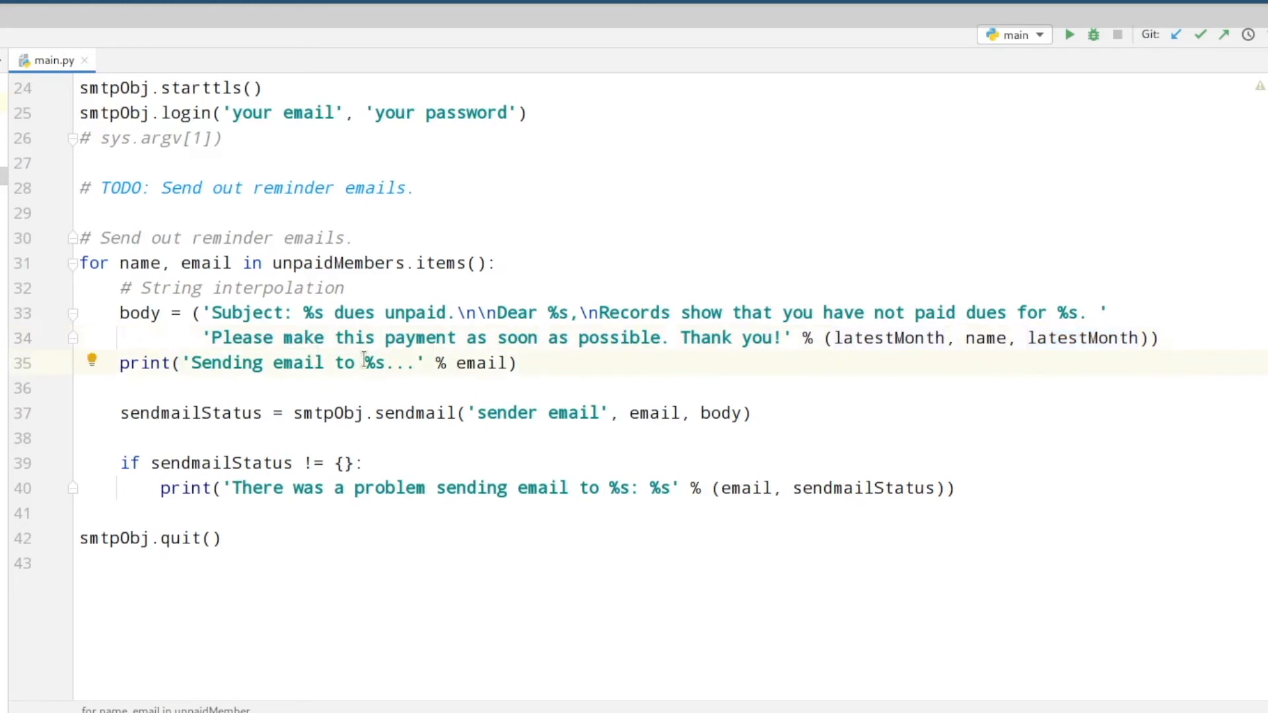
pyautogui.doubleClick(482, 363)
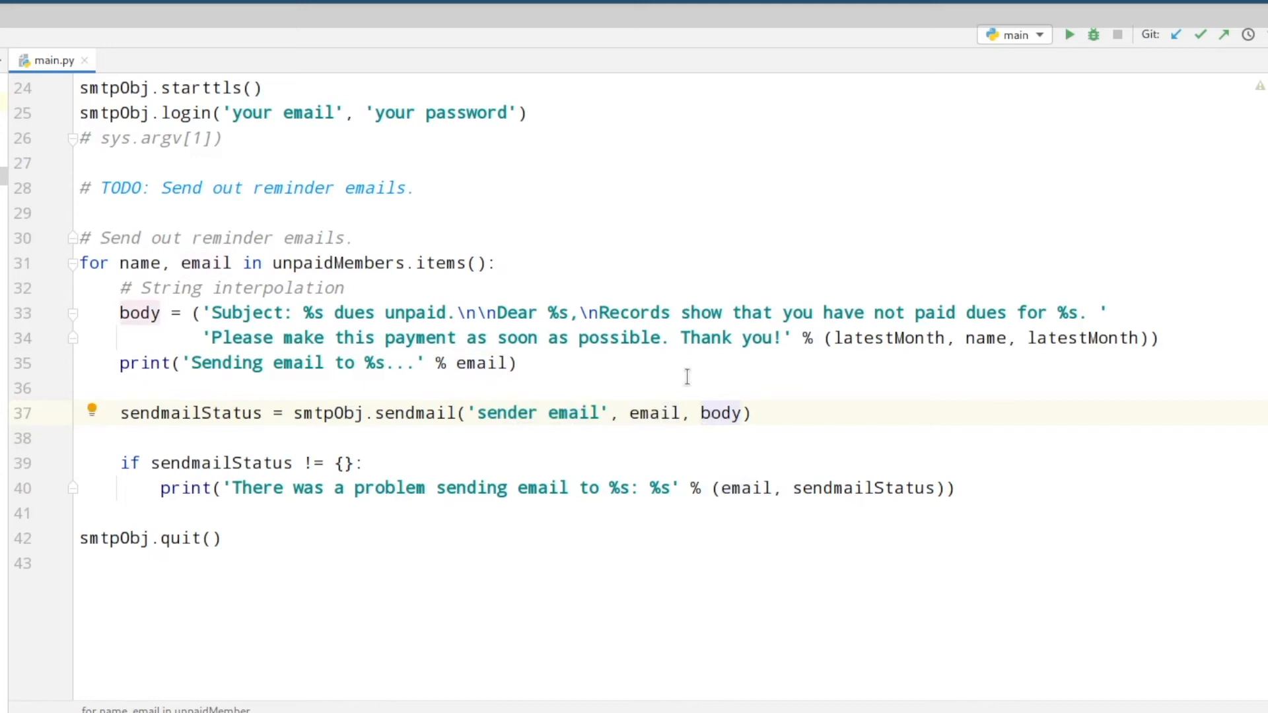
pyautogui.click(251, 462)
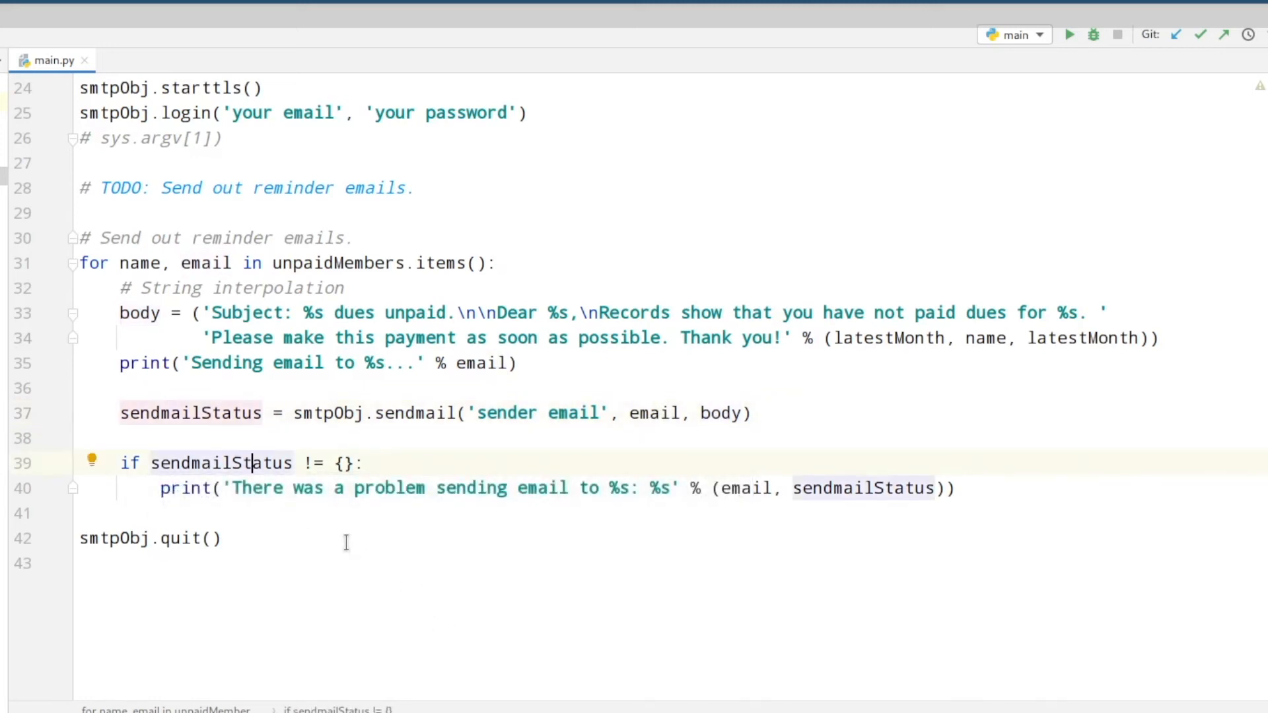
pyautogui.moveTo(414, 504)
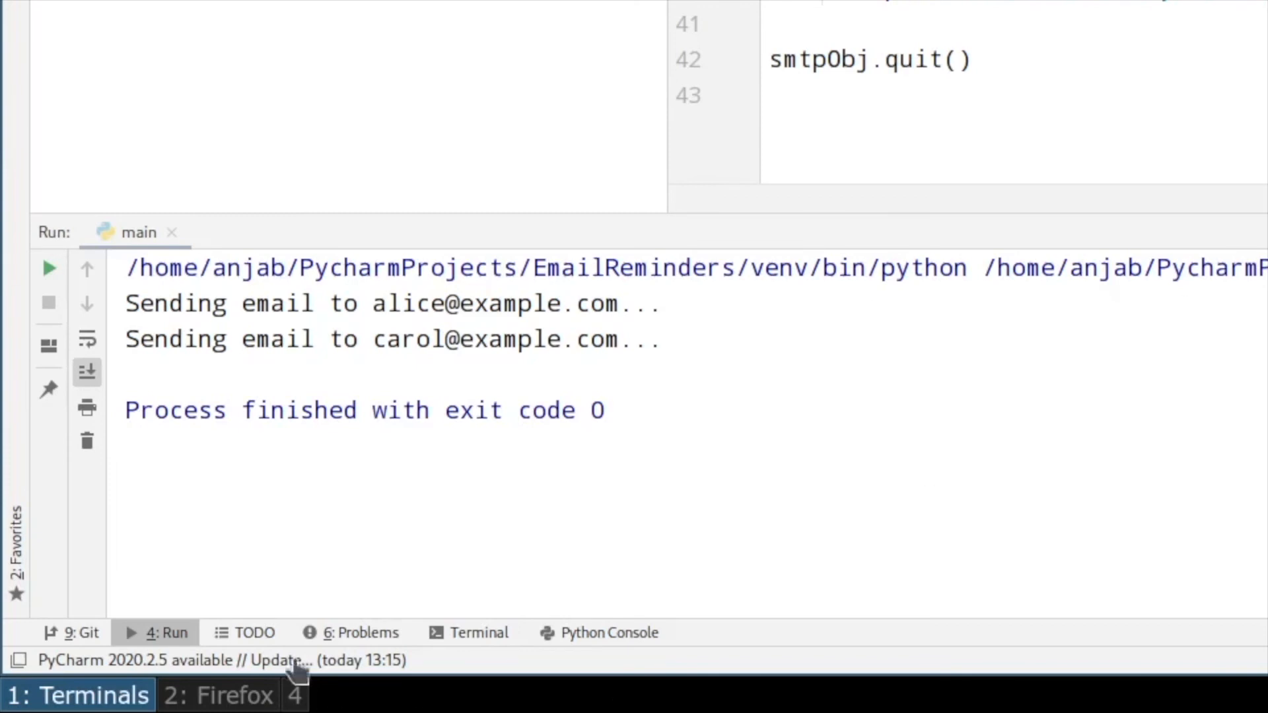
# Run main.py so it reports sending reminder emails to two members and exits with code 0
pyautogui.doubleClick(392, 338)
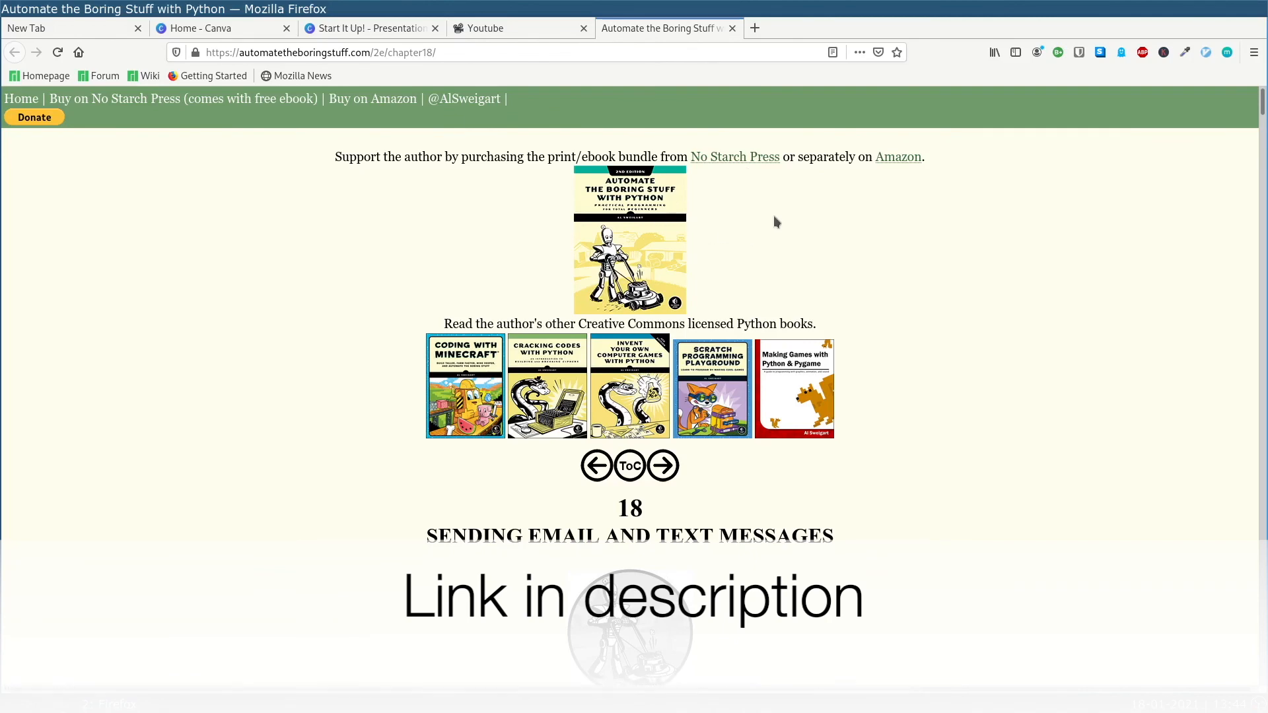
# Search the email chapter for 'reminder' and scroll to Project: Sending Member Dues Reminder Emails
pyautogui.scroll(-3)
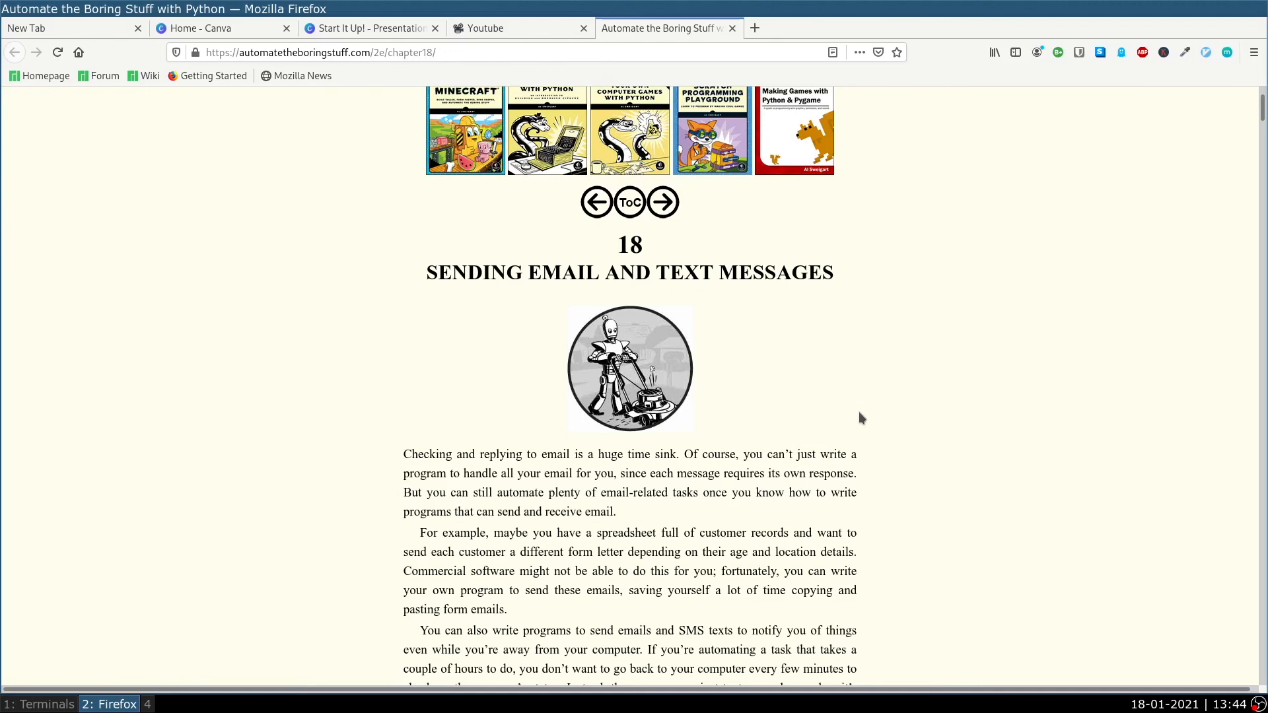
pyautogui.press('ctrl+f')
pyautogui.write('reminder')
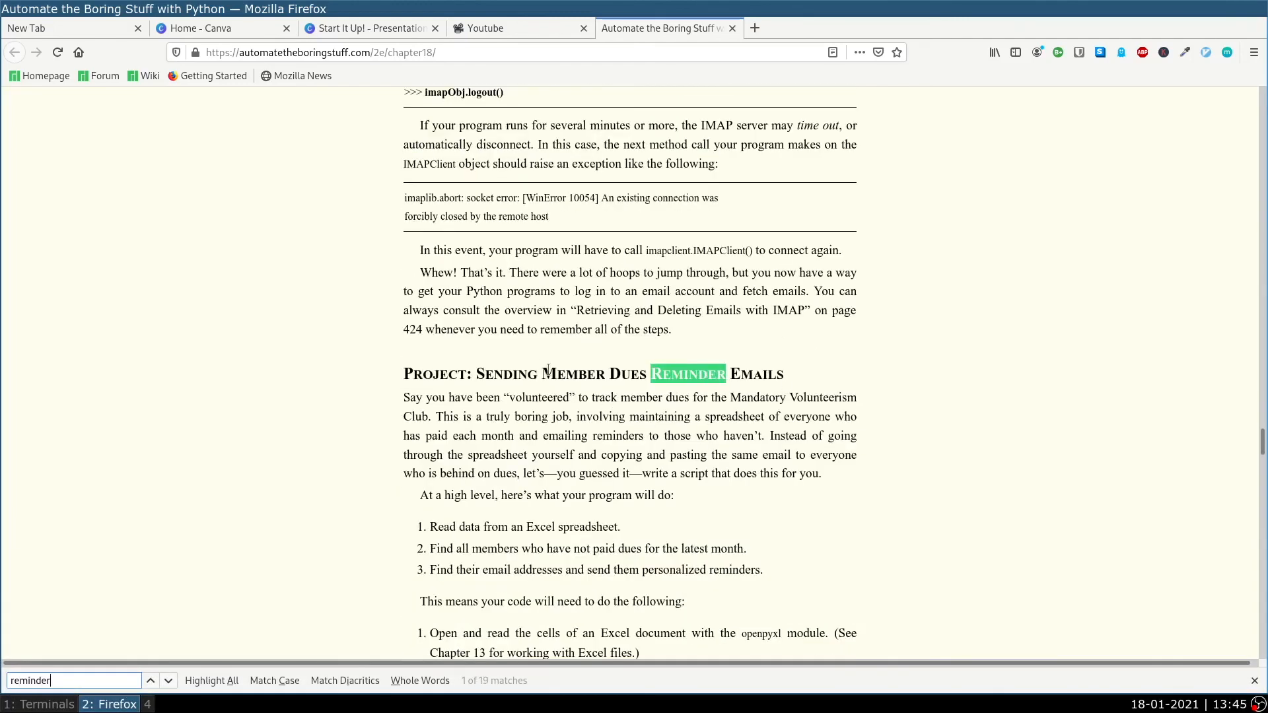
pyautogui.scroll(-3)
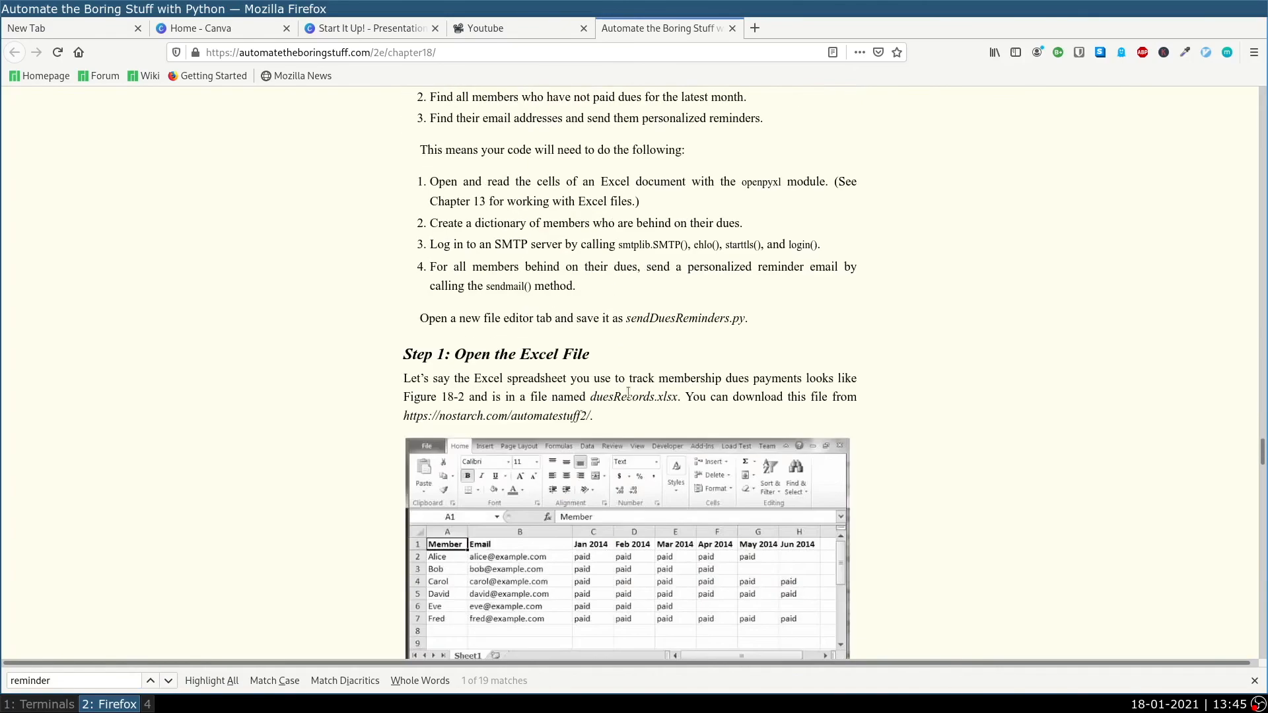
pyautogui.scroll(-3)
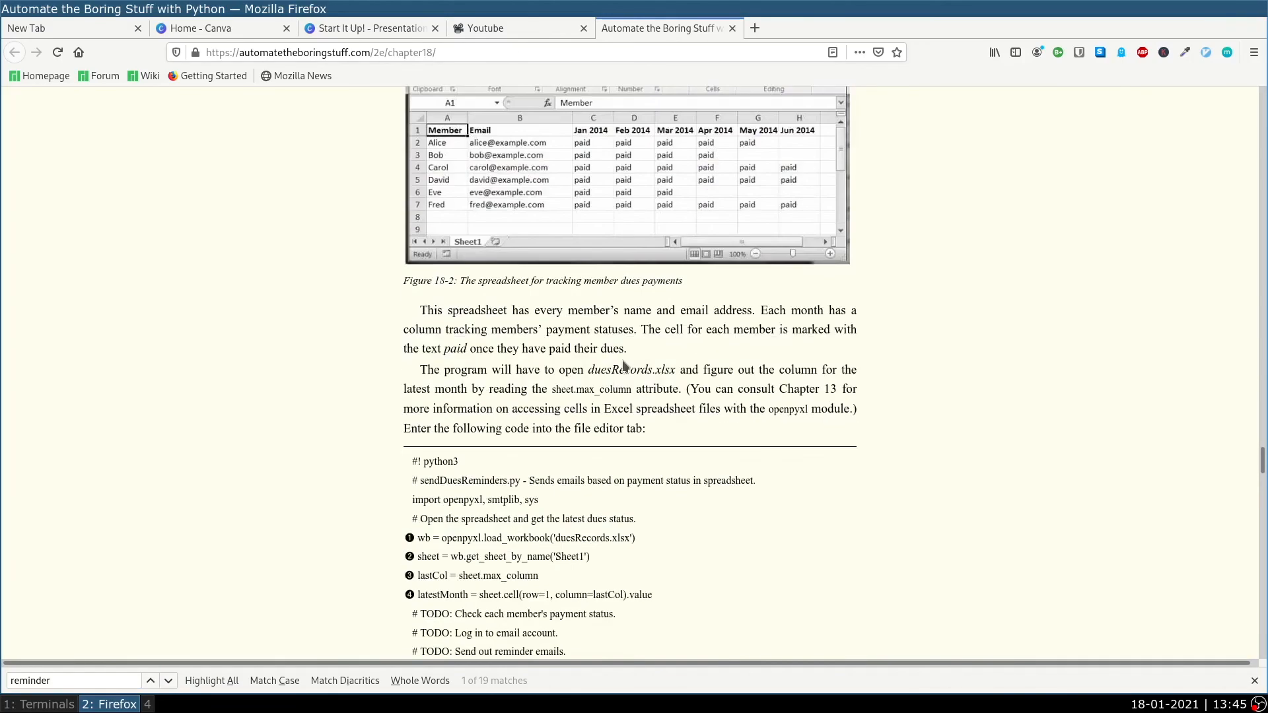